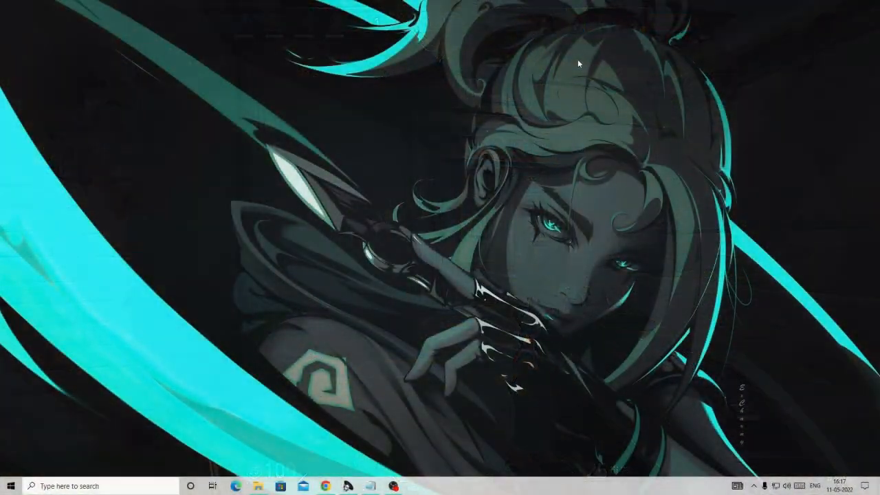
Run msconfig from the Windows Run dialog.
key("Win+r")
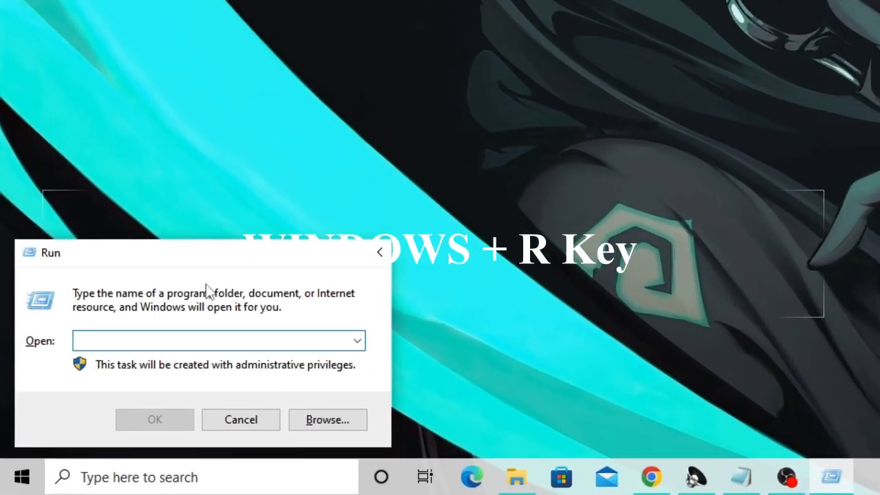
mouse_move(206, 282)
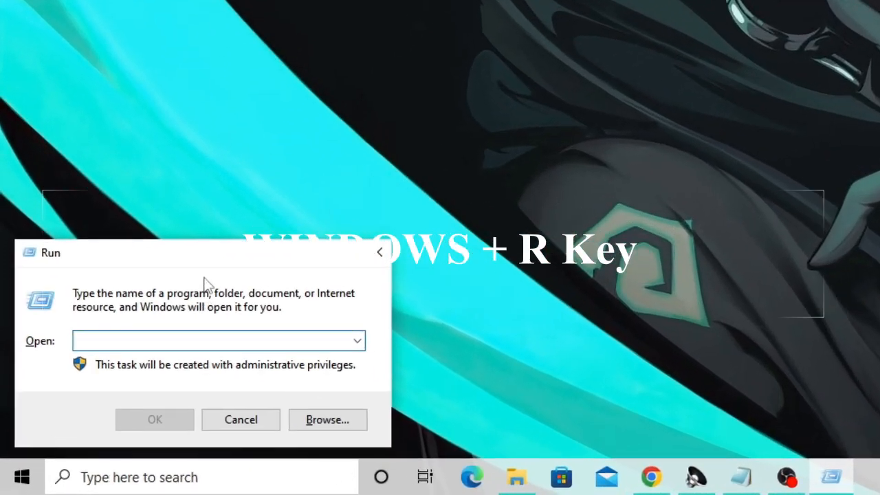
type("msco")
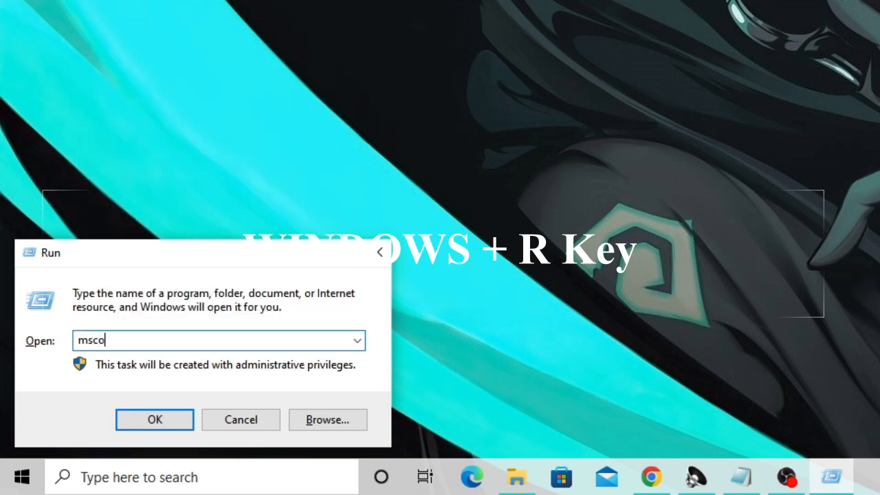
type("nfig")
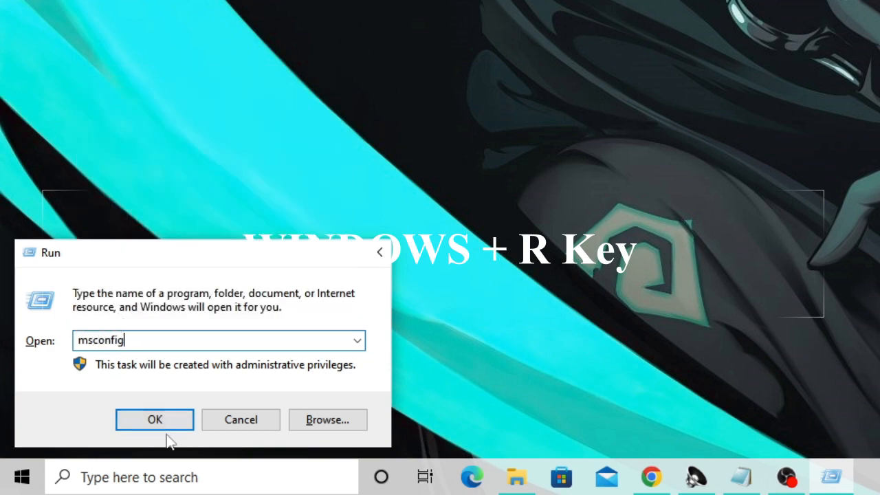
left_click(154, 419)
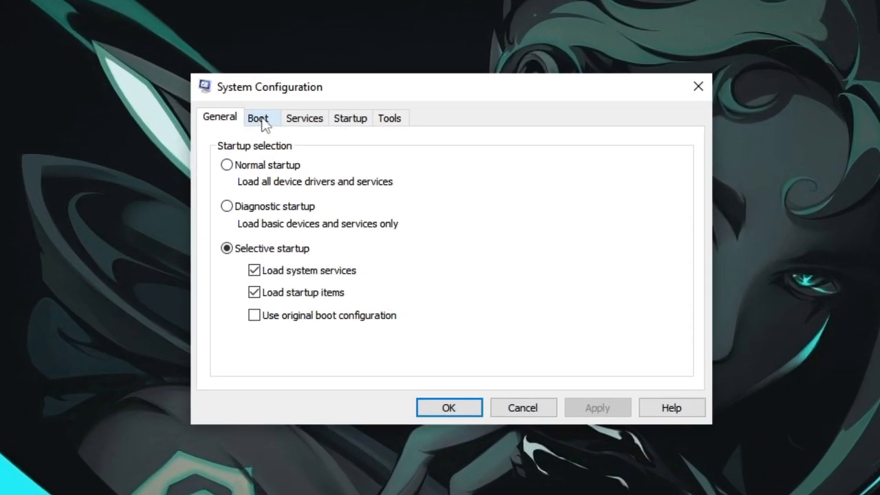
On the Boot tab, limit boot to 16 processors and set the timeout to 10 seconds.
left_click(259, 118)
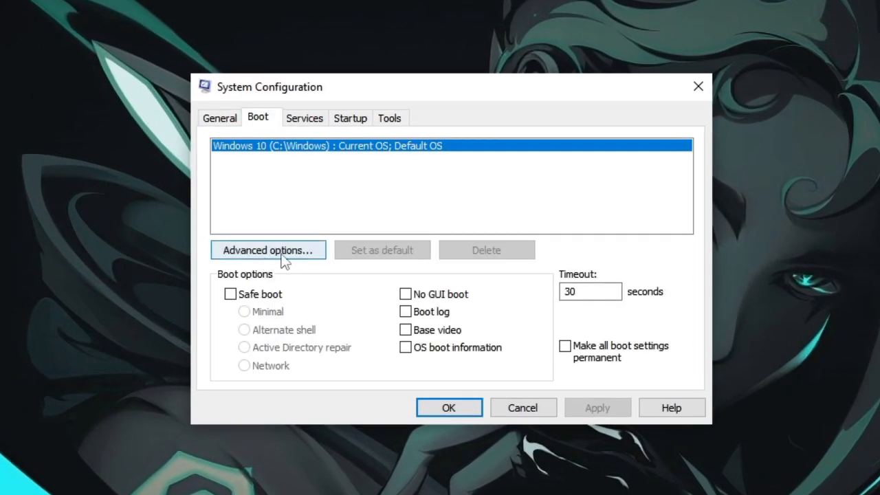
left_click(268, 250)
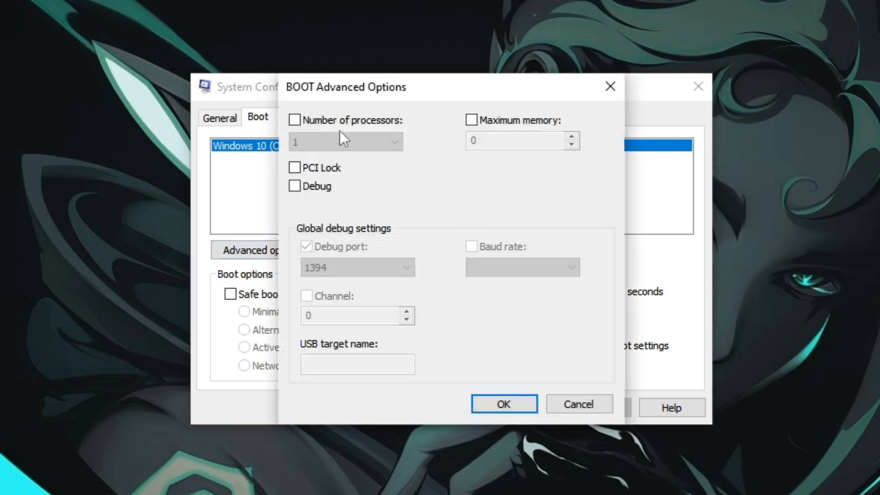
mouse_move(297, 128)
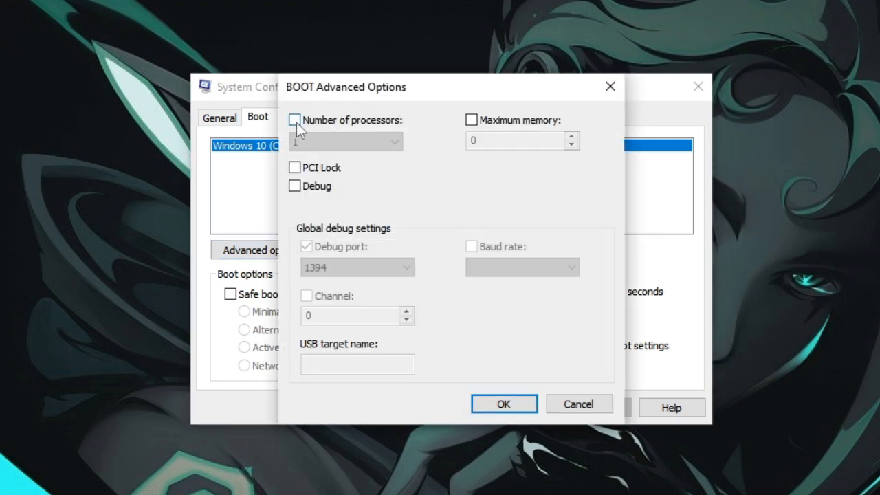
left_click(295, 119)
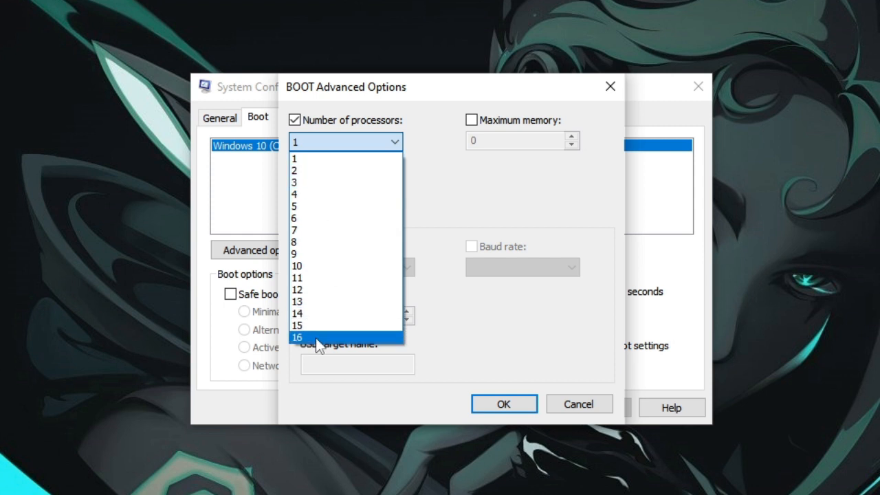
mouse_move(313, 347)
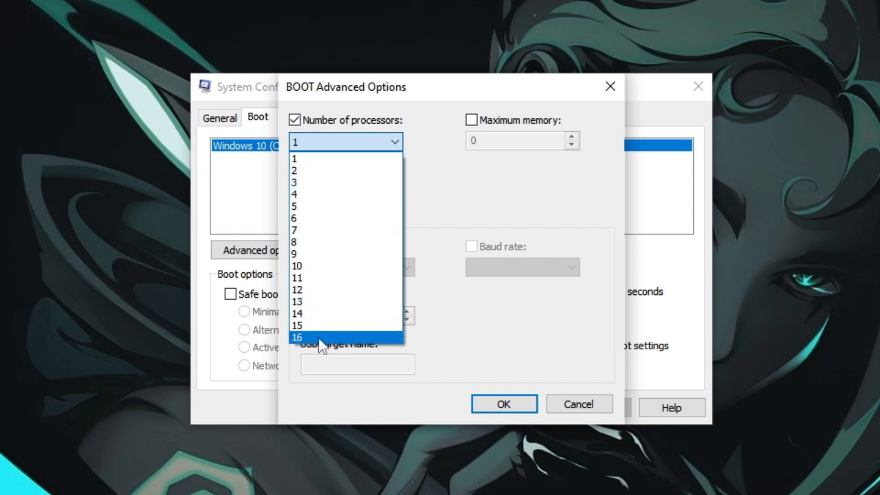
left_click(298, 334)
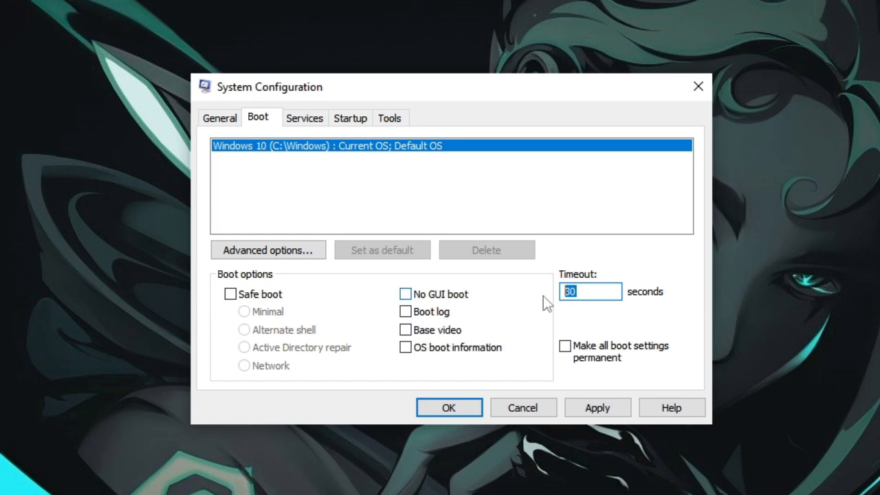
type("10")
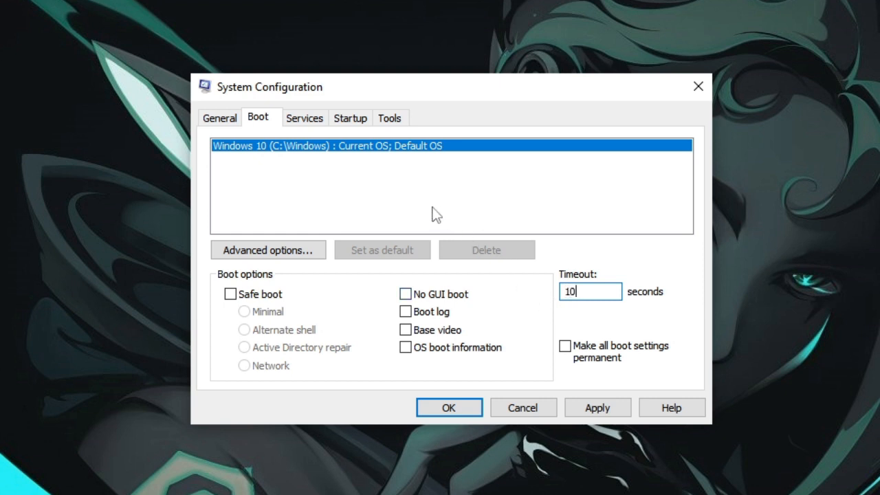
left_click(305, 117)
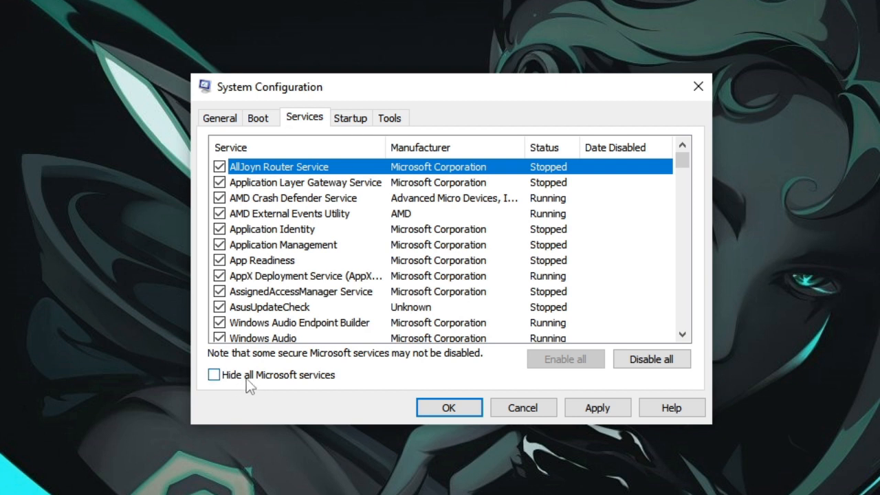
Hide Microsoft services and untick VMware DHCP, USB Arbitration, NAT and both XSplit VCam services.
left_click(216, 375)
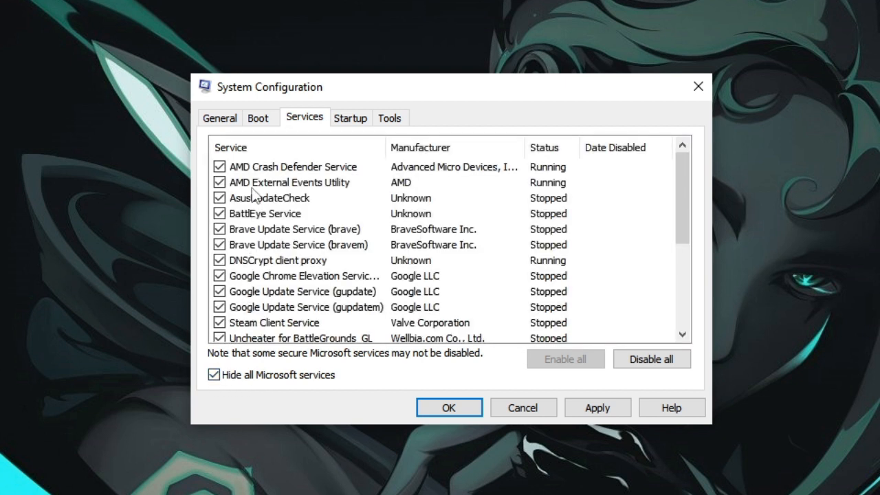
mouse_move(257, 194)
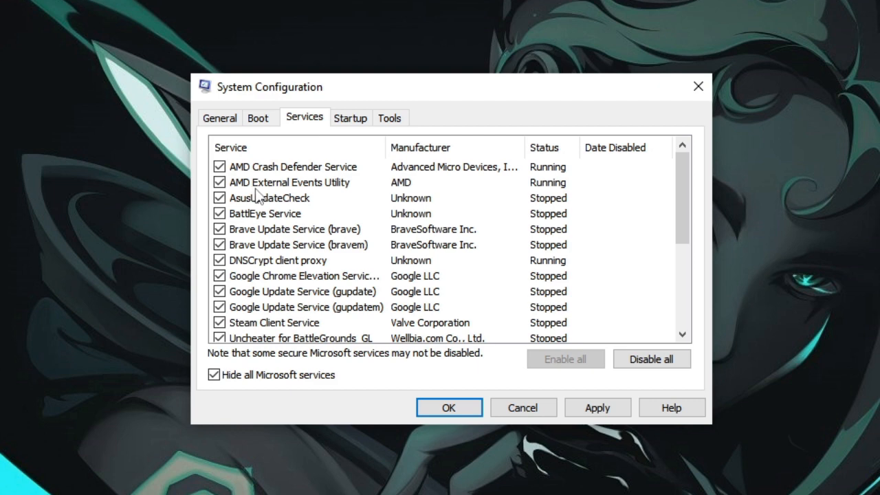
scroll("down", 3)
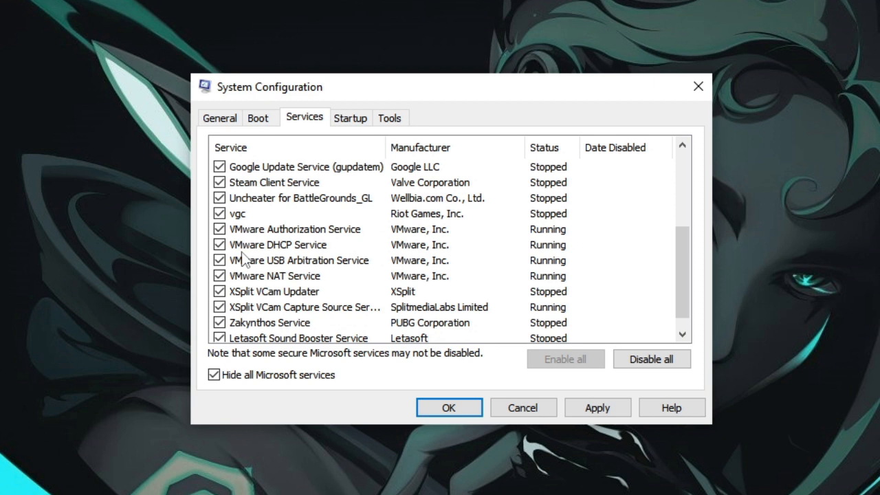
mouse_move(267, 256)
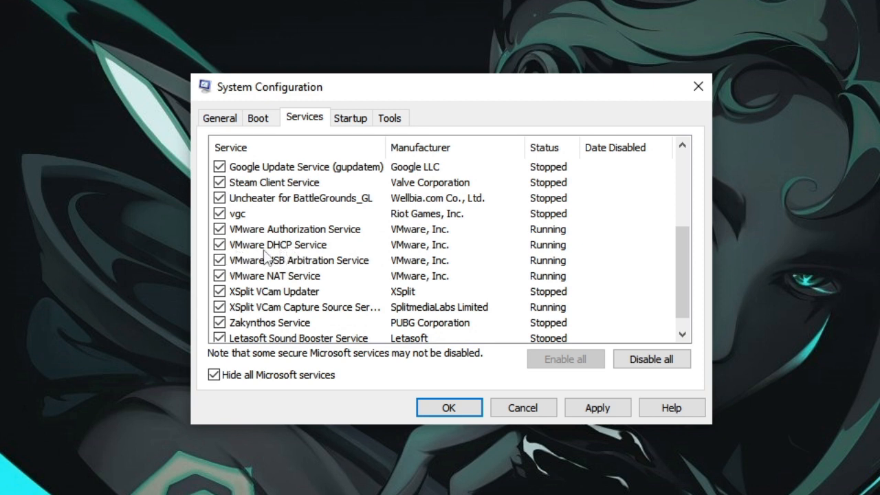
left_click(218, 244)
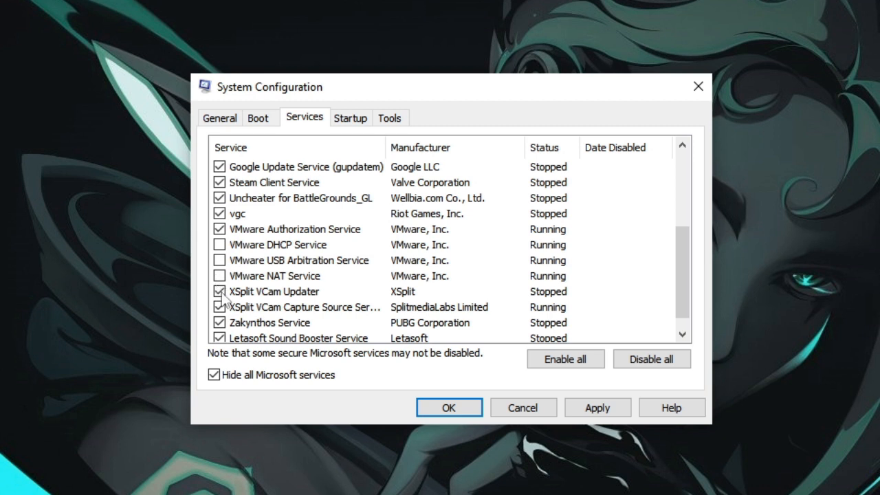
left_click(274, 292)
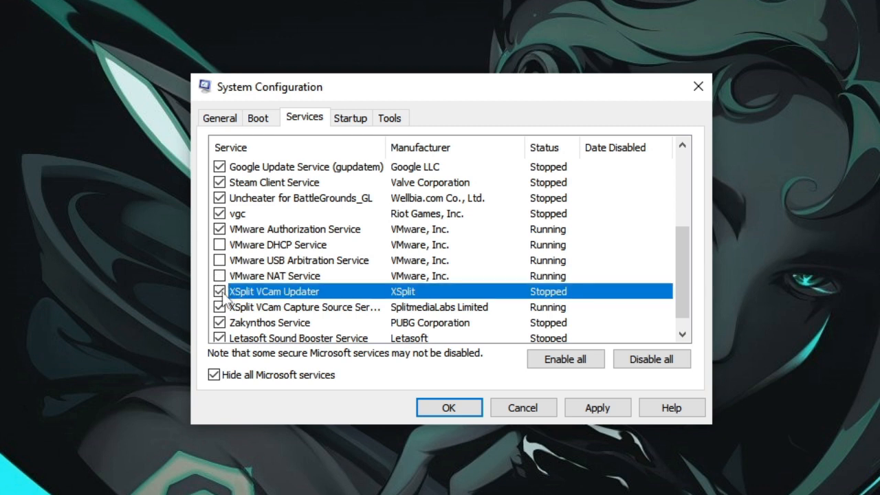
left_click(219, 292)
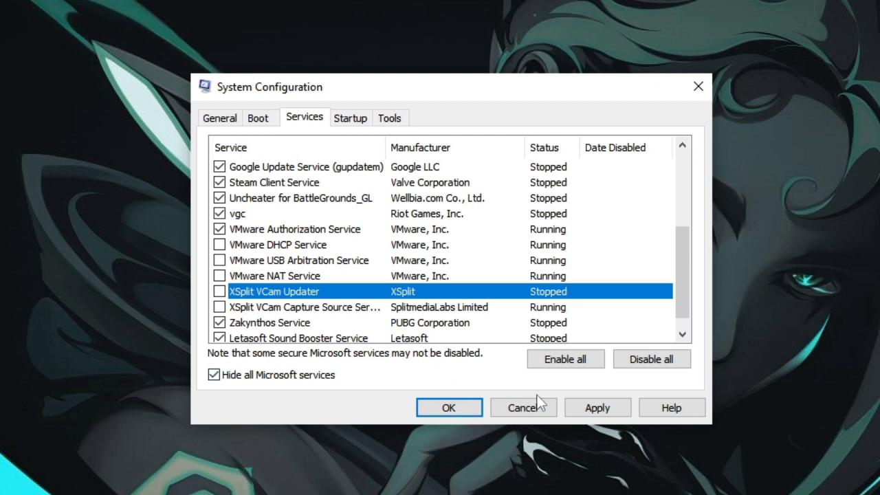
Apply the service changes and exit System Configuration without restarting.
left_click(596, 407)
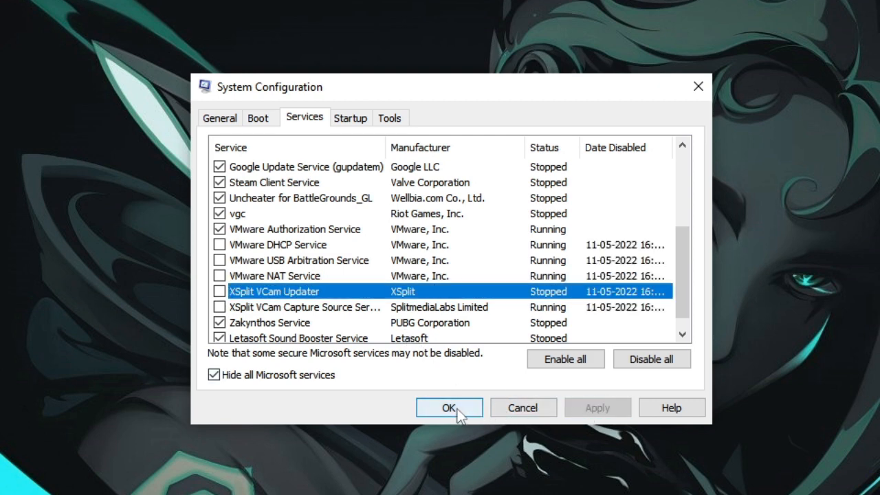
left_click(449, 407)
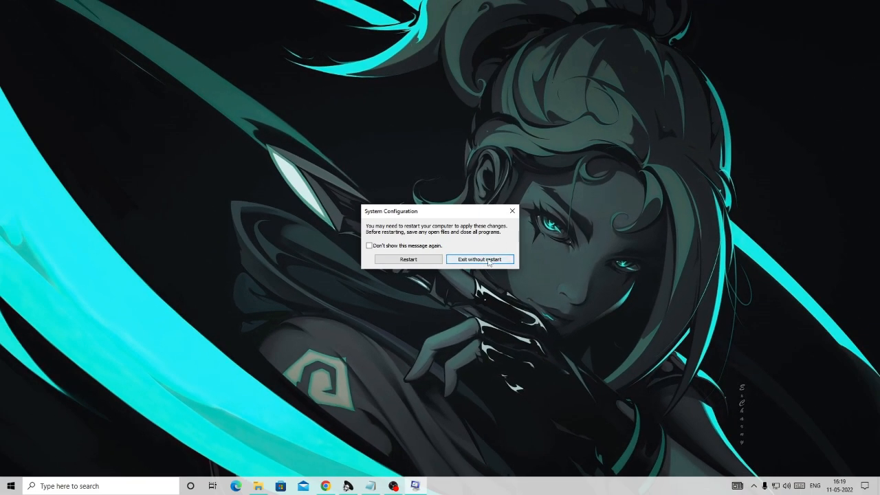
left_click(480, 259)
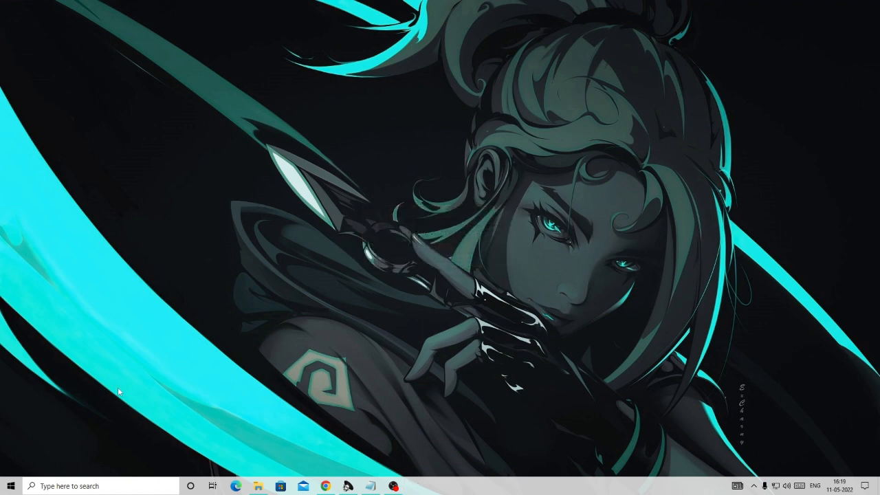
Find Performance Monitor through taskbar search and open it.
left_click(90, 486)
type("perfor")
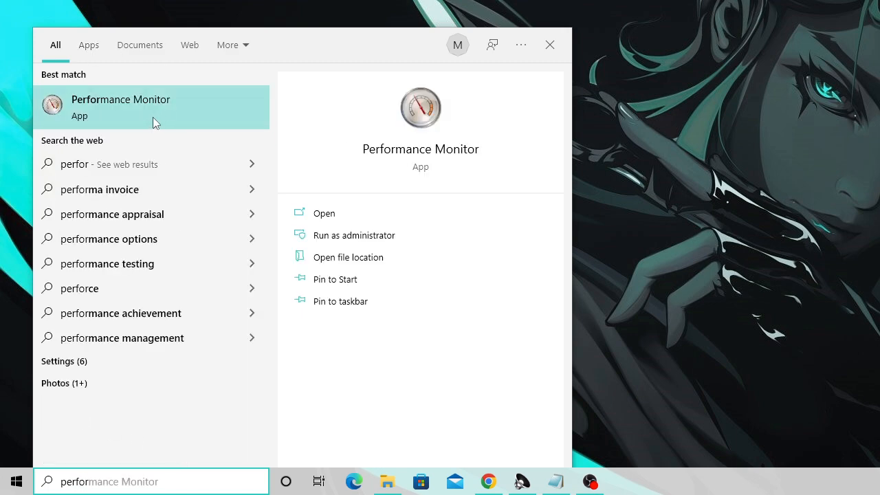
left_click(121, 107)
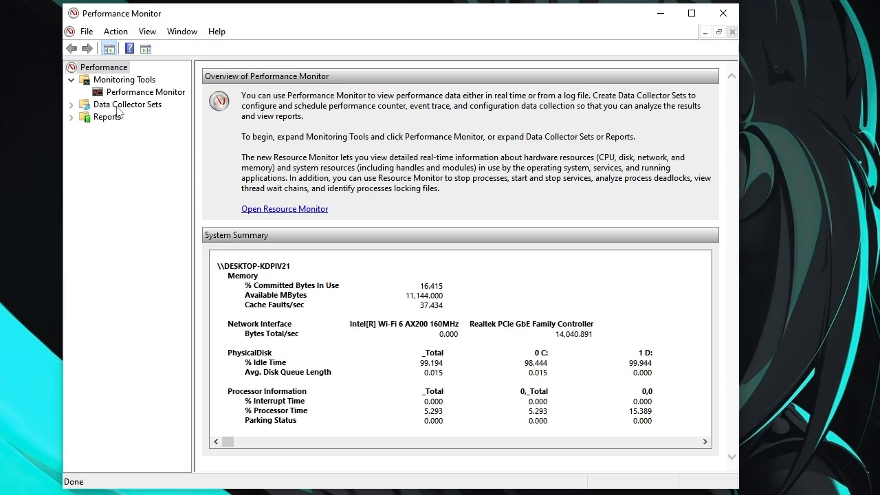
Show the User Defined data collector sets and bring up the New item menu.
left_click(127, 103)
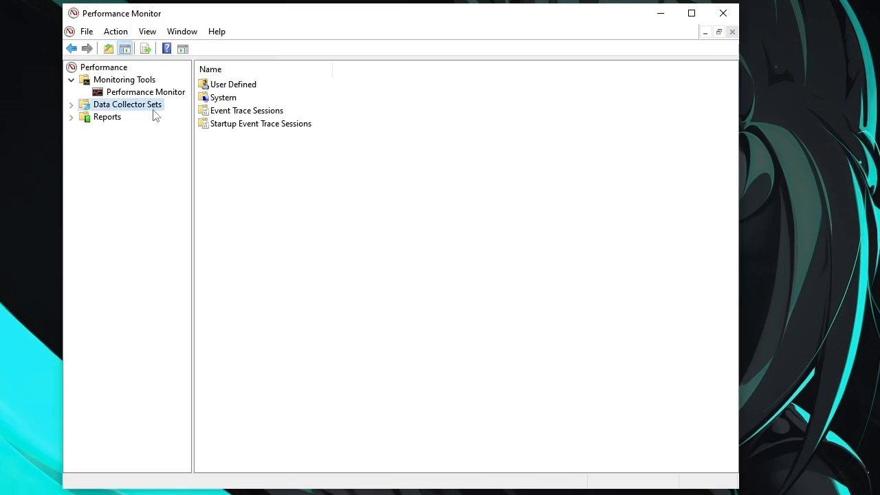
mouse_move(238, 91)
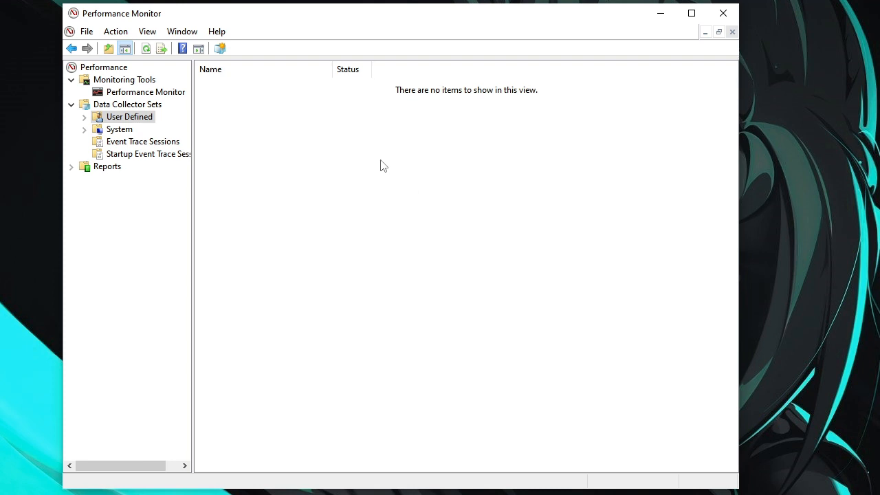
right_click(384, 165)
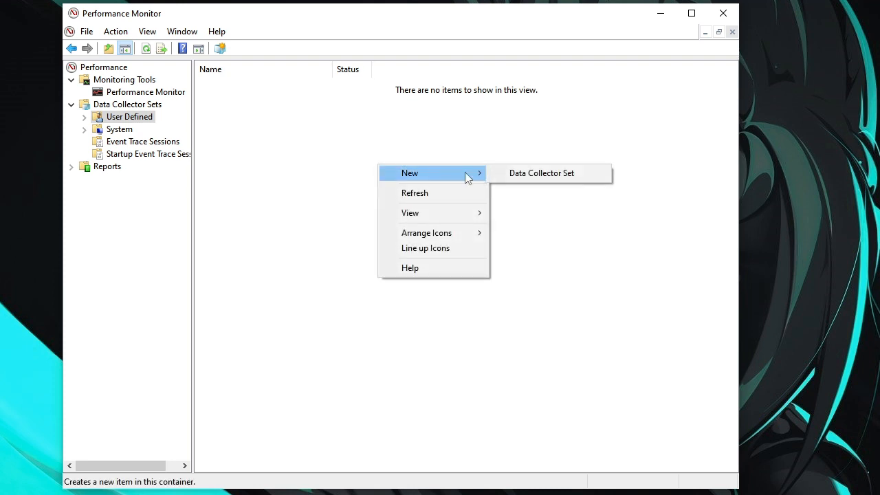
mouse_move(447, 180)
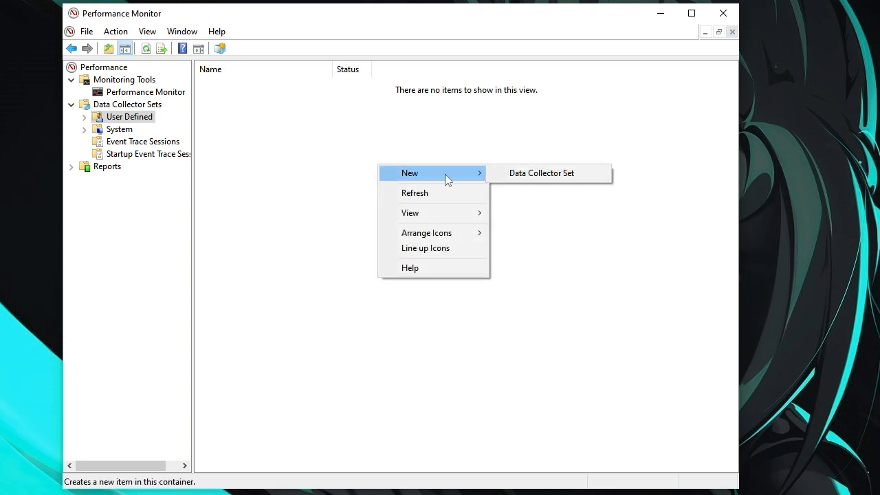
mouse_move(544, 179)
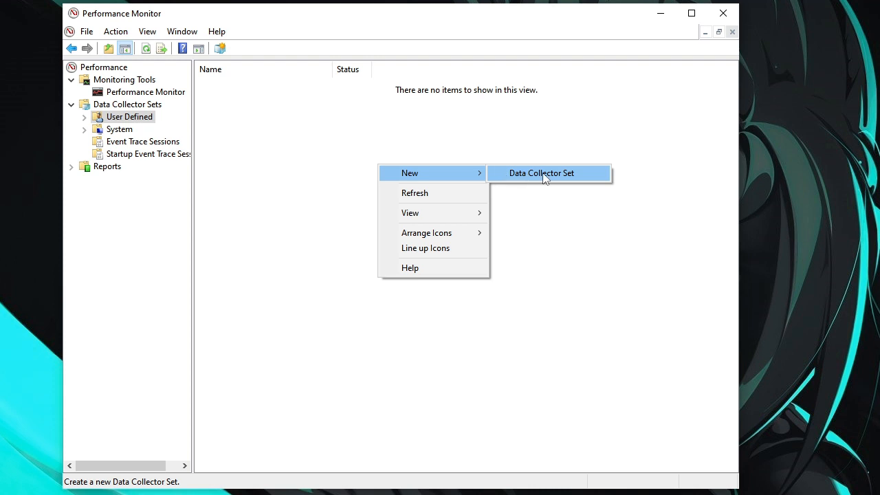
Create a data collector set named CPU Boost manually, including performance counter logging.
left_click(546, 172)
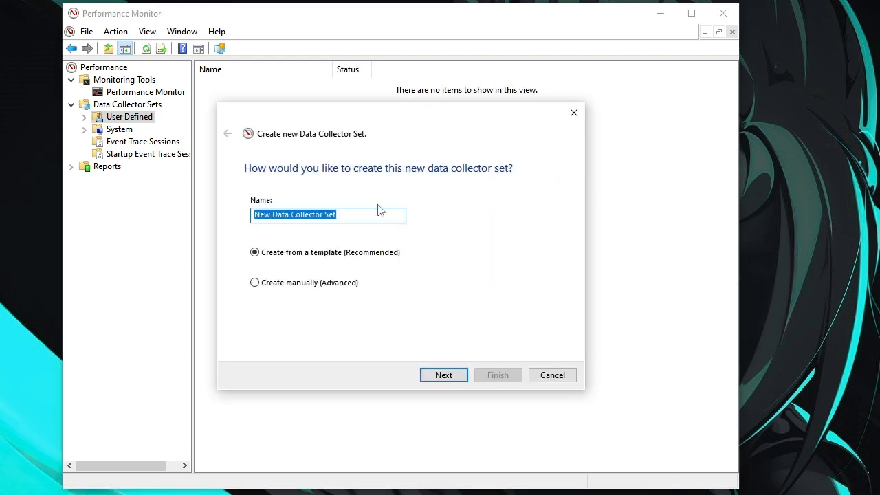
type("CPU Boost")
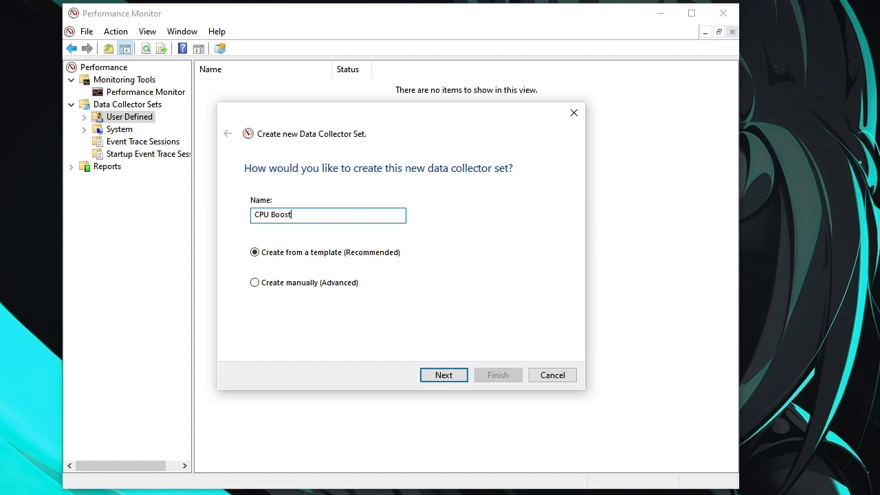
left_click(254, 282)
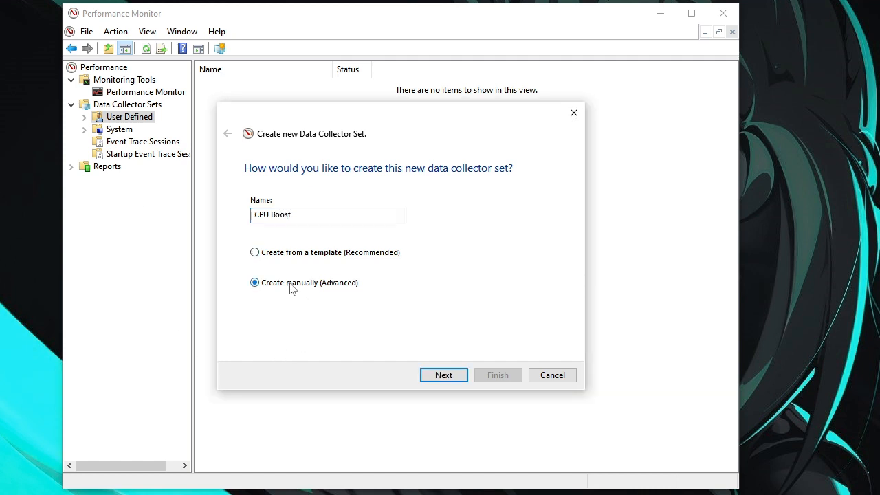
left_click(443, 374)
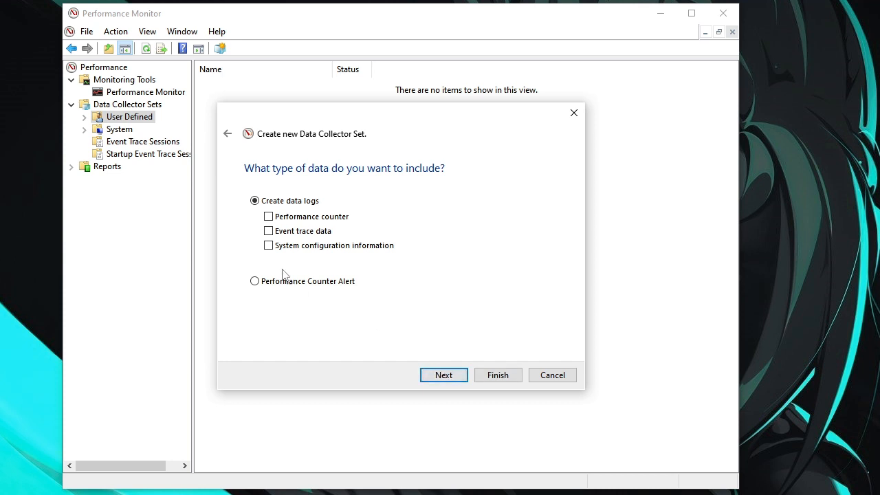
left_click(268, 215)
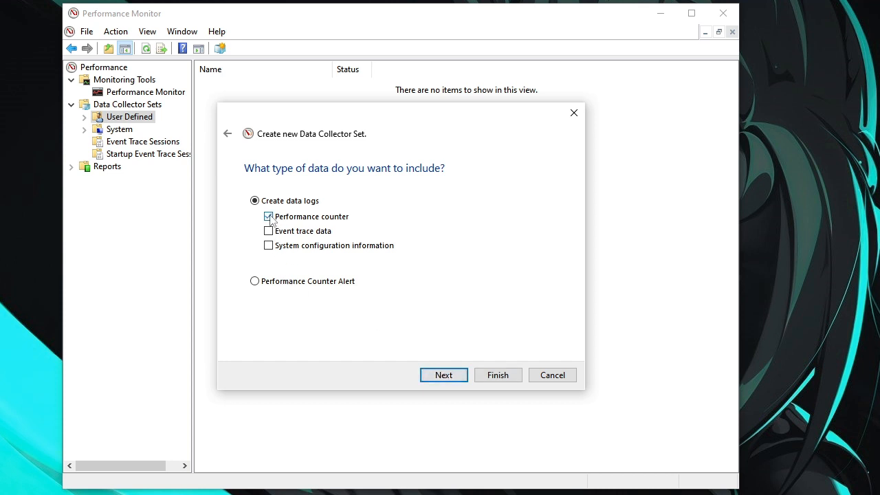
mouse_move(444, 374)
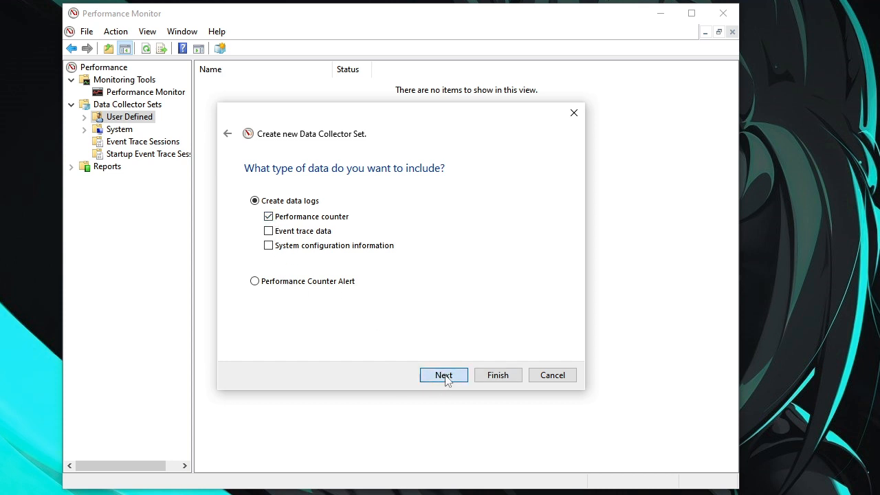
left_click(443, 375)
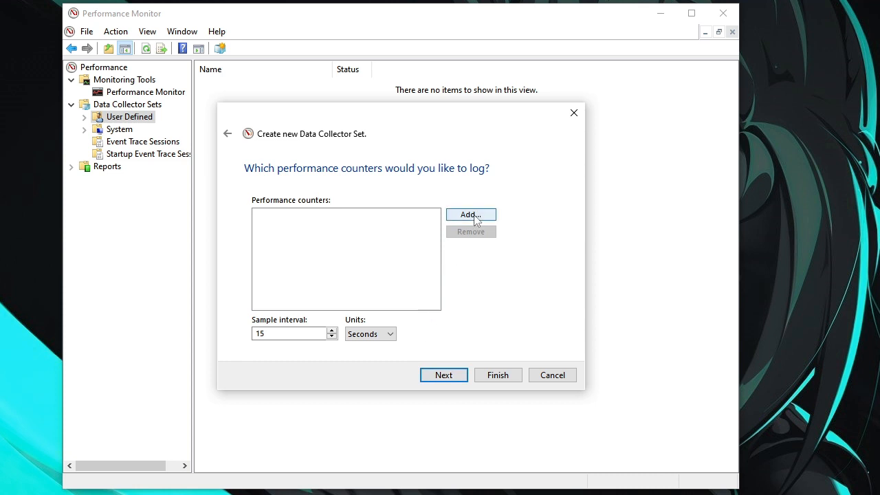
Open the Add counters window from the performance counters page.
left_click(471, 214)
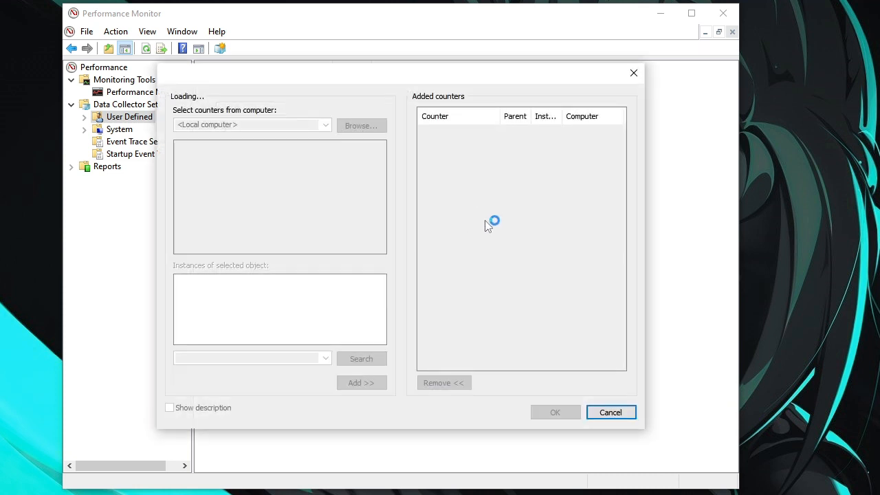
mouse_move(400, 228)
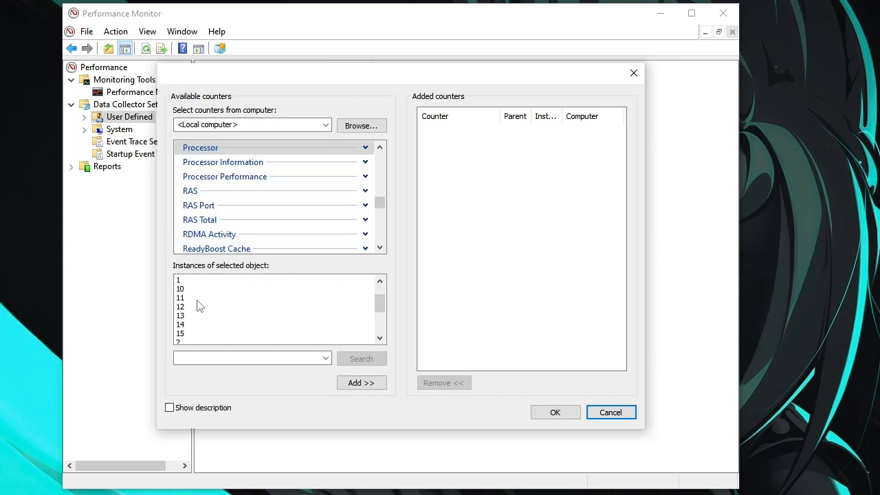
mouse_move(187, 342)
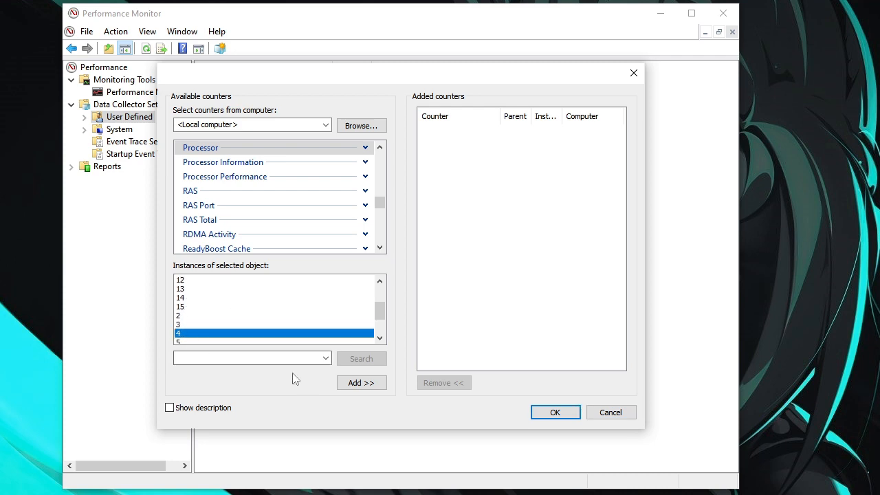
Add Processor instance 4 counters, then save and finish the CPU Boost set.
left_click(362, 382)
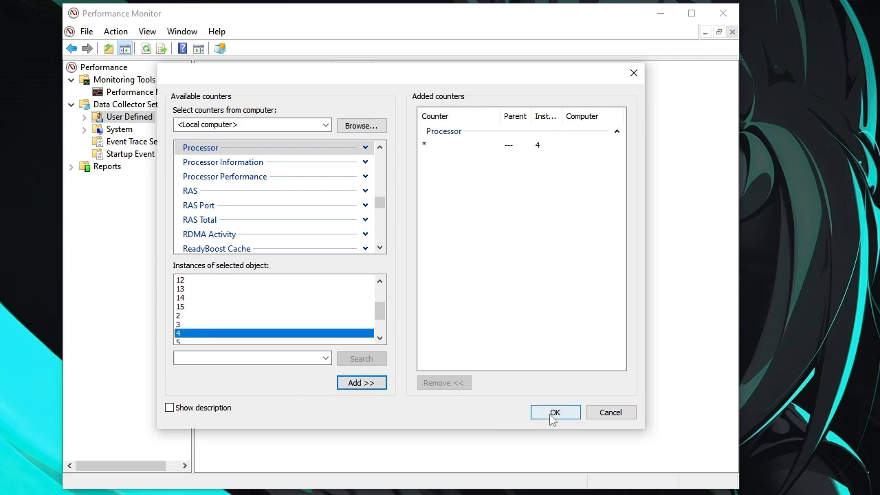
left_click(555, 412)
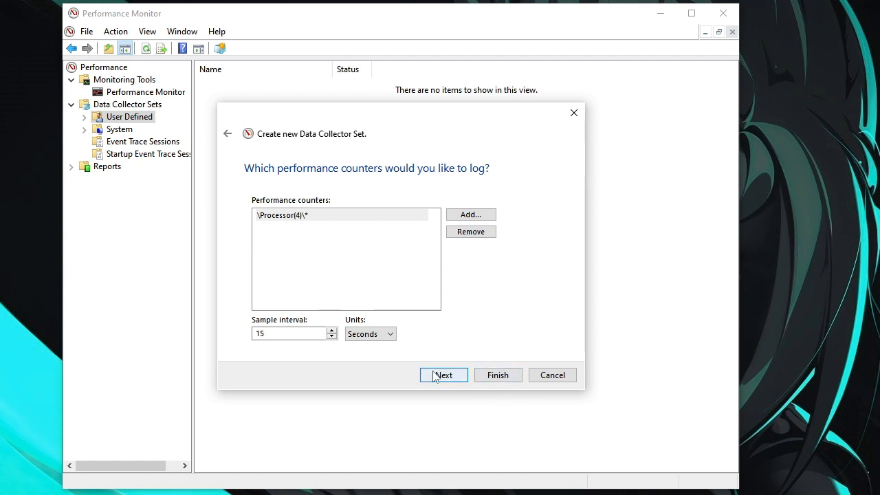
left_click(444, 374)
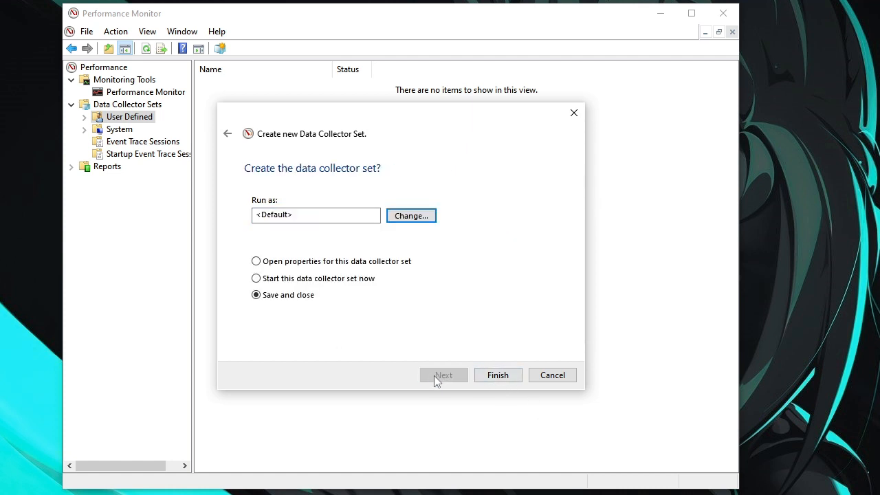
left_click(498, 374)
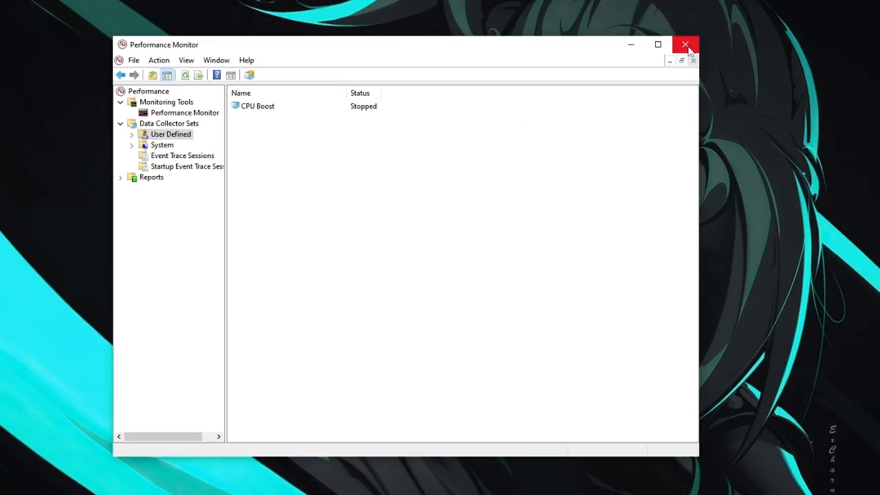
Close Performance Monitor and search Windows for 'quick' to find QuickCPU.
left_click(685, 44)
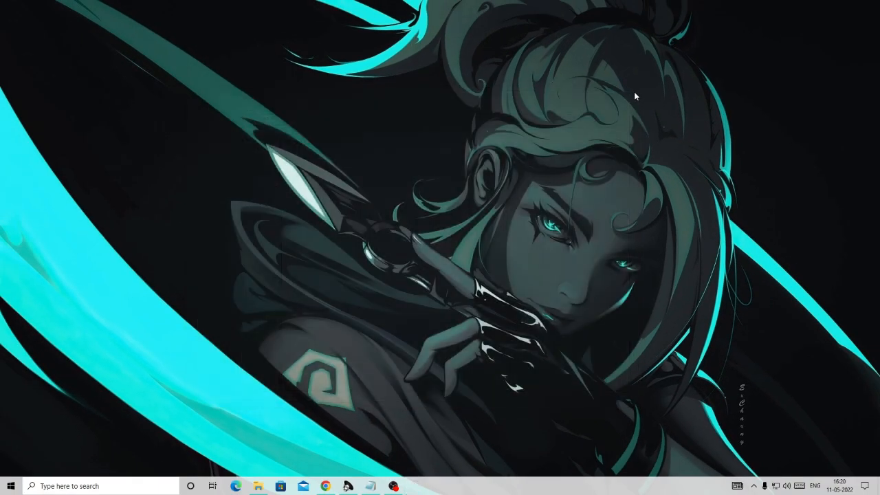
mouse_move(641, 100)
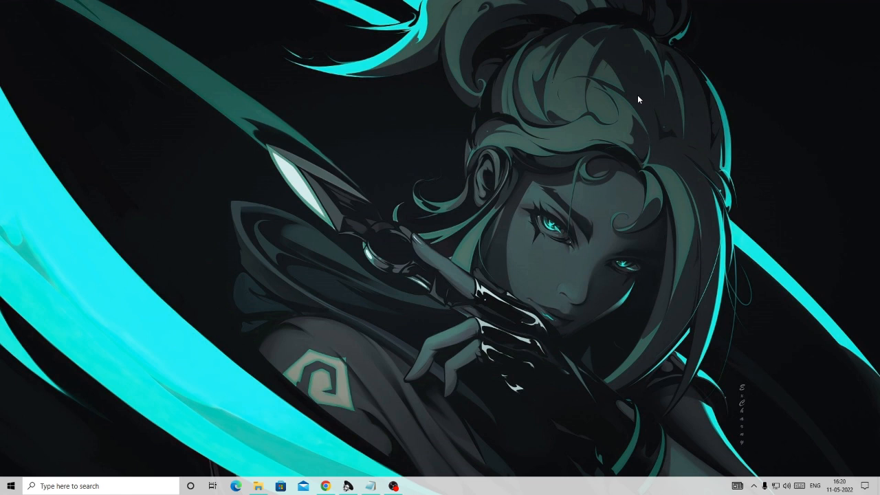
mouse_move(223, 431)
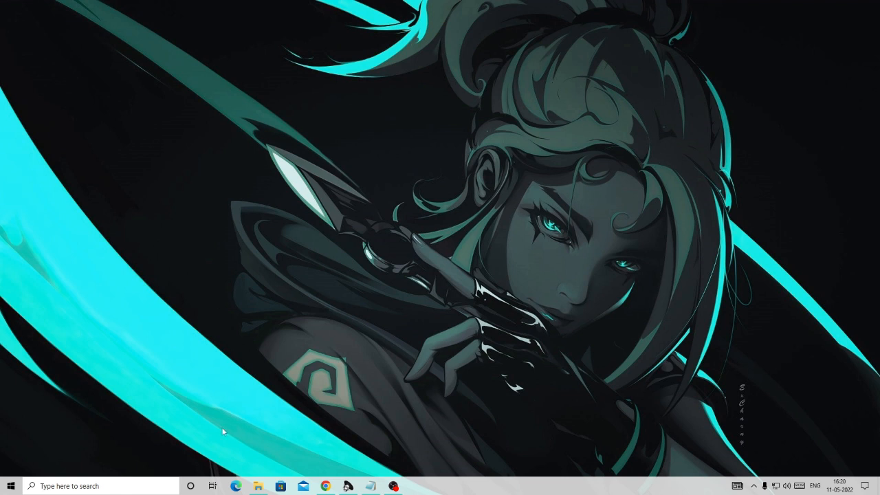
left_click(96, 486)
type("quick")
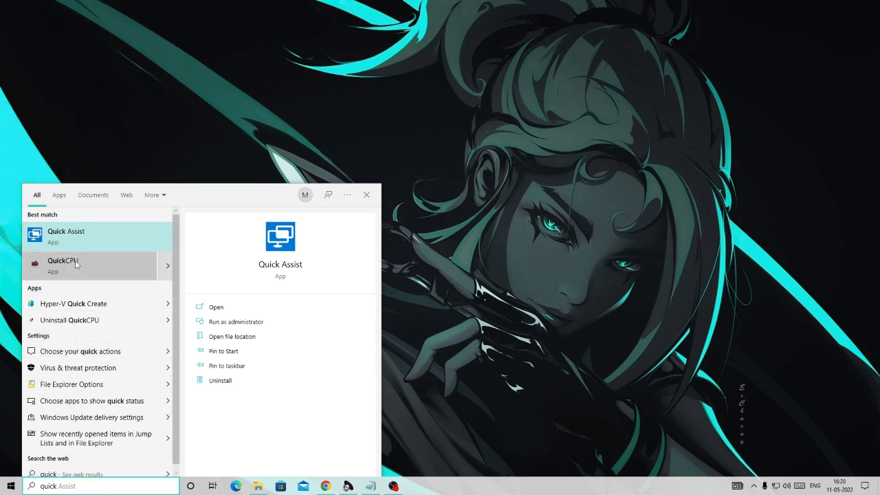
mouse_move(141, 267)
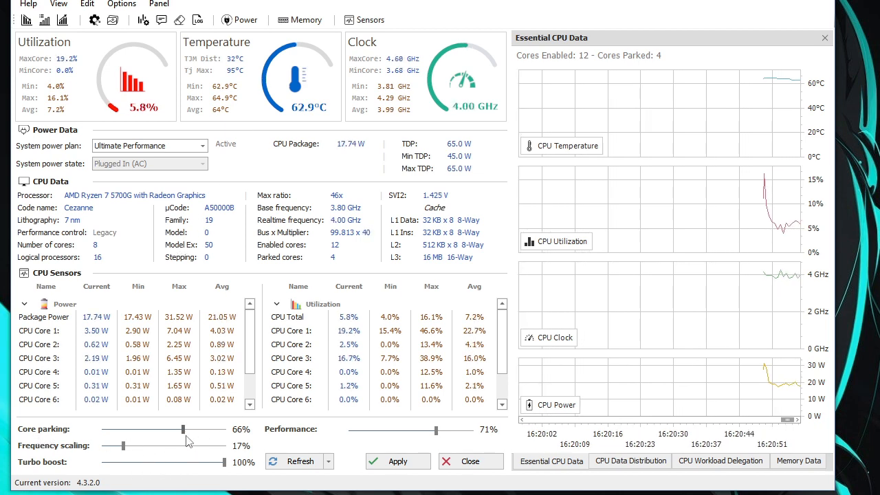
Set core parking 100%, frequency scaling 81%, performance 100%, apply, then close QuickCPU.
left_click_drag(184, 429, 221, 429)
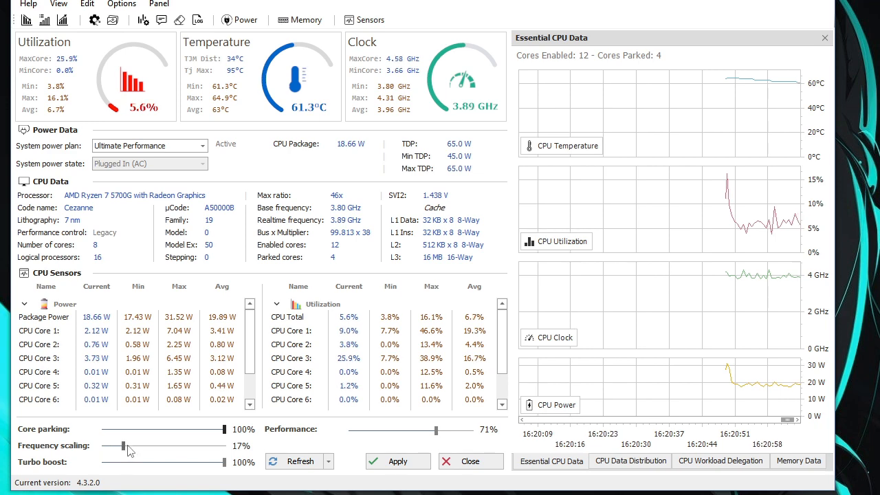
left_click_drag(123, 445, 201, 445)
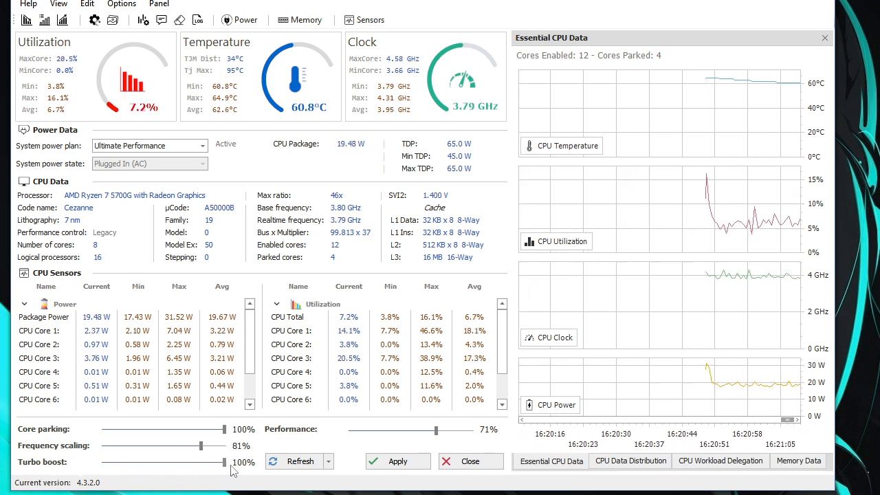
left_click_drag(434, 430, 473, 430)
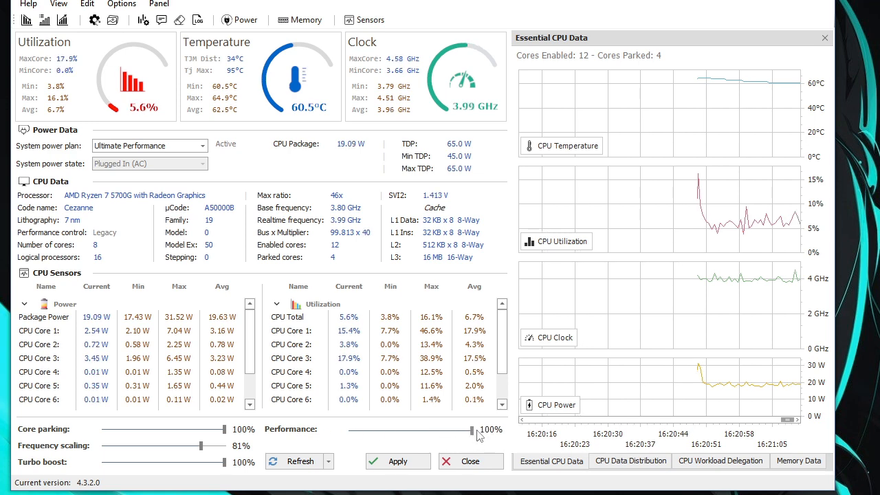
left_click(397, 460)
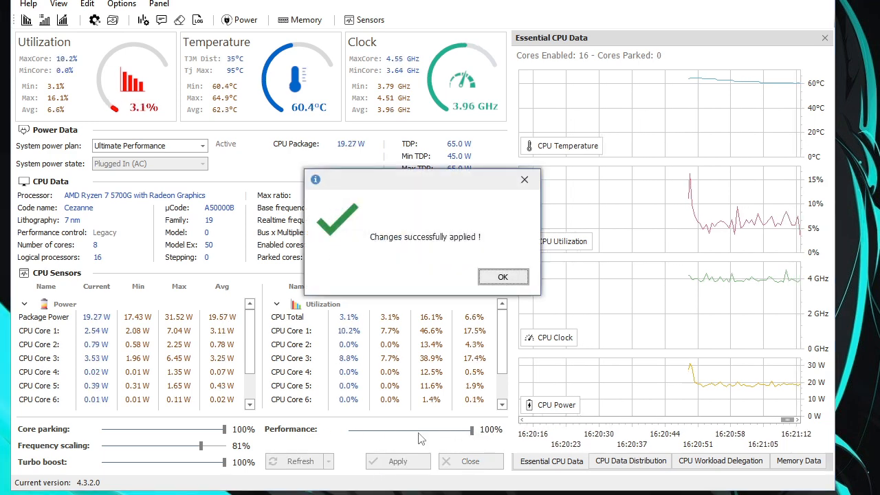
left_click(503, 277)
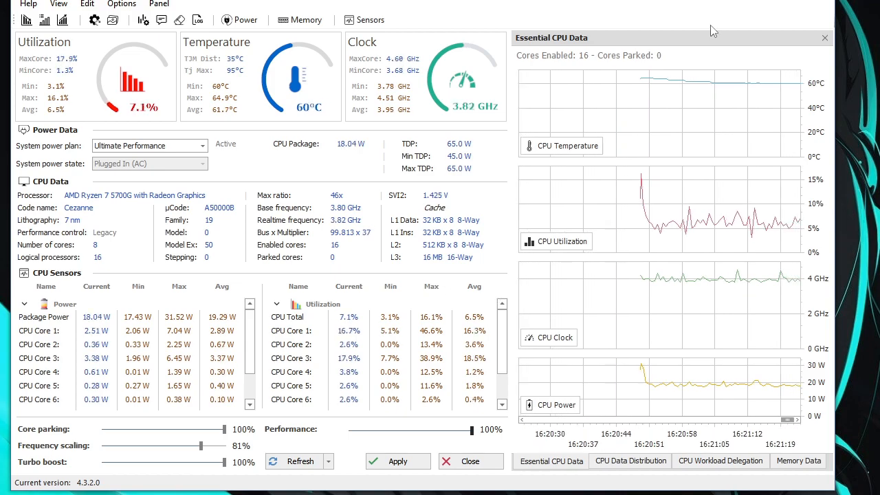
left_click(471, 460)
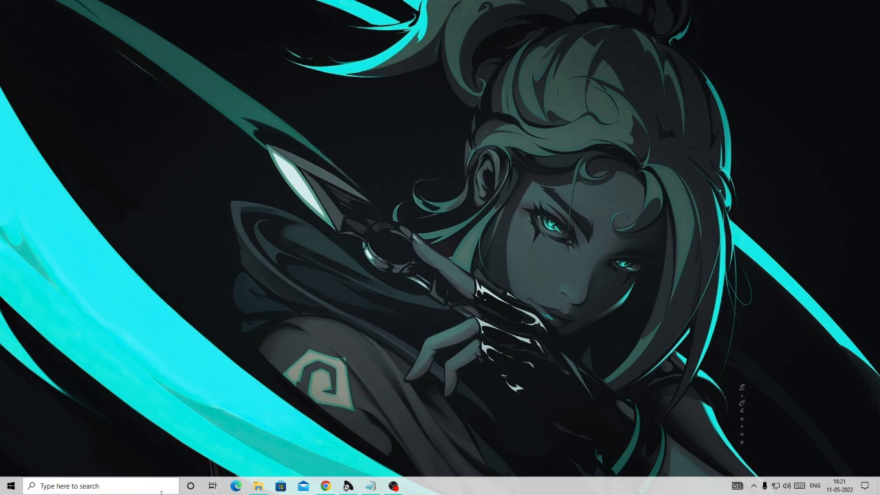
mouse_move(165, 486)
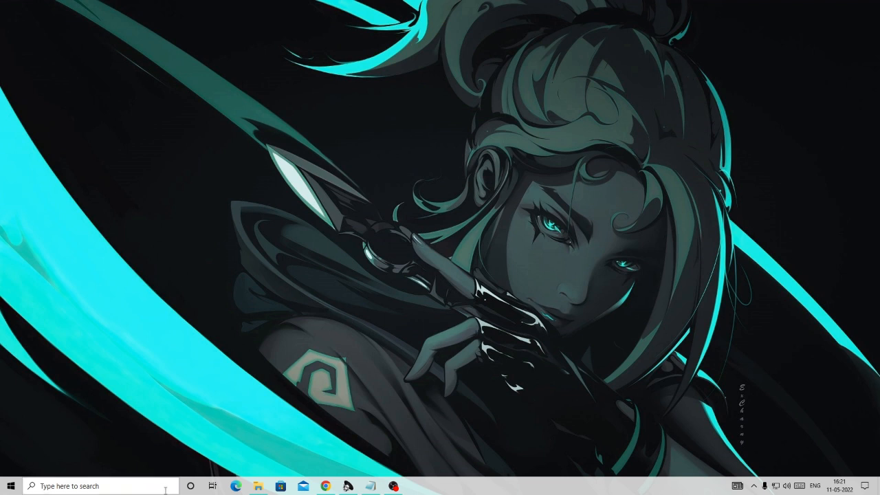
mouse_move(163, 487)
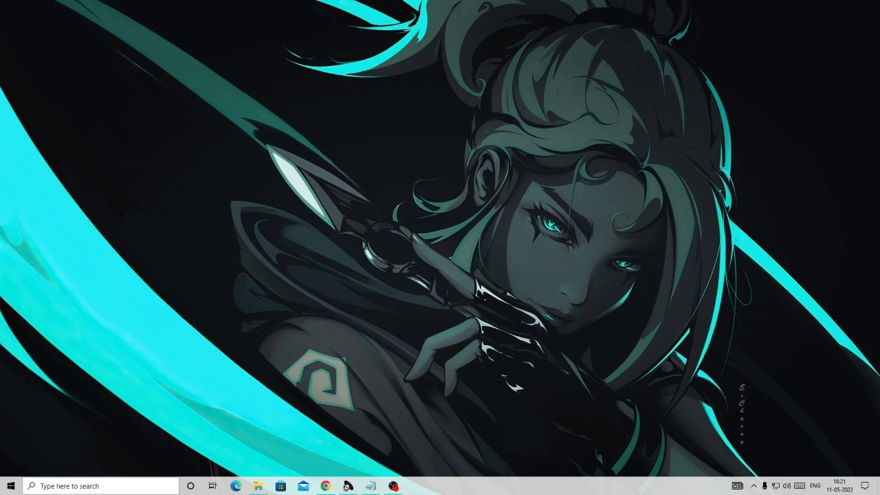
Search Windows for 'game mode' to reach the Game Mode settings page.
left_click(89, 486)
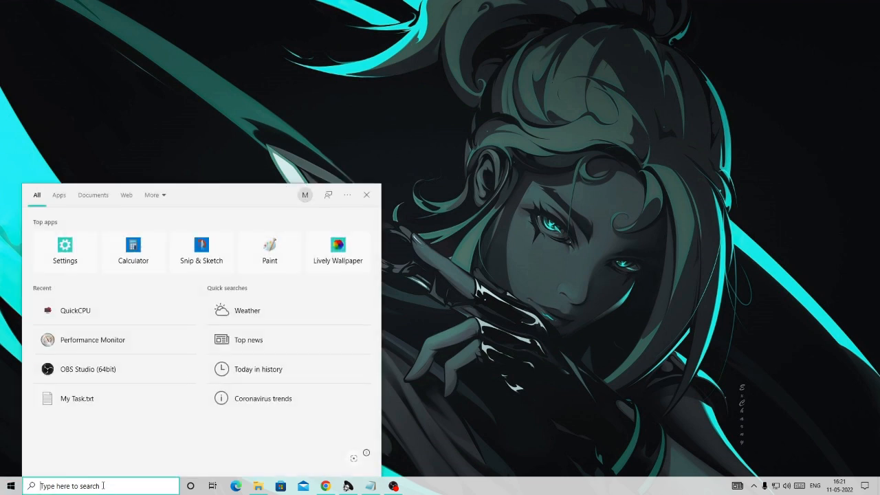
type("gam")
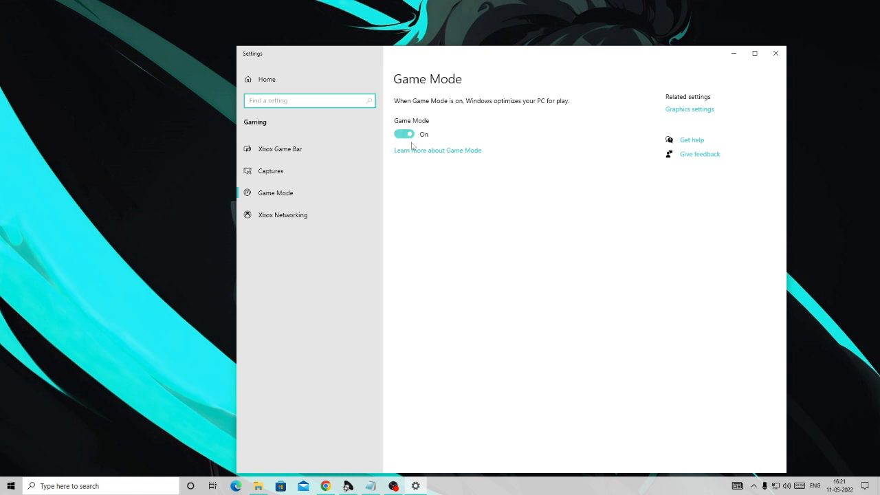
Toggle Game Mode off and back on, leaving it enabled, and close Settings.
left_click(403, 134)
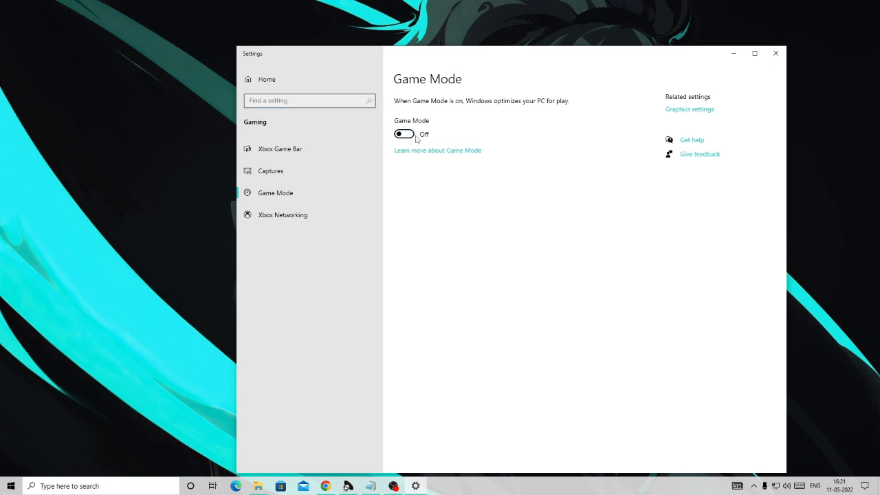
left_click(404, 133)
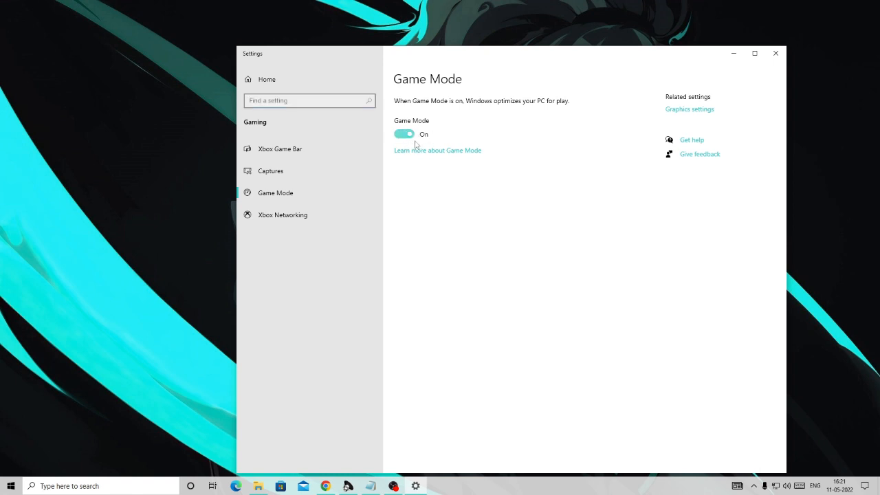
left_click(775, 52)
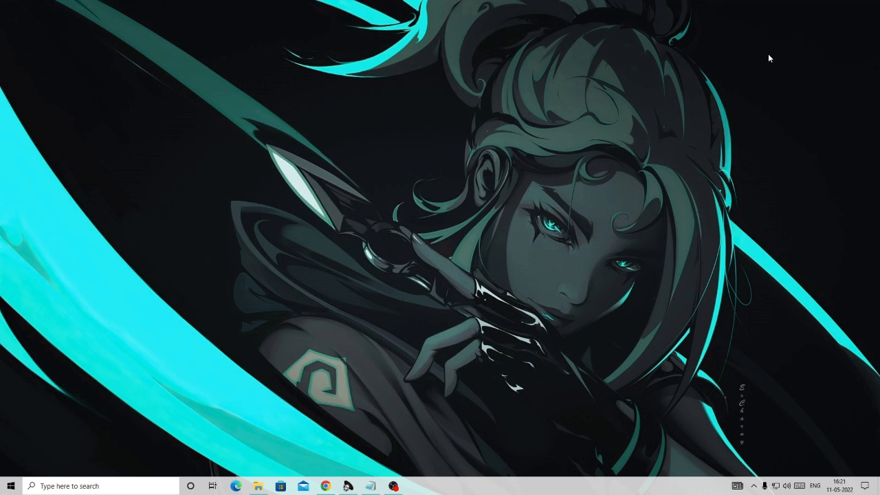
mouse_move(126, 466)
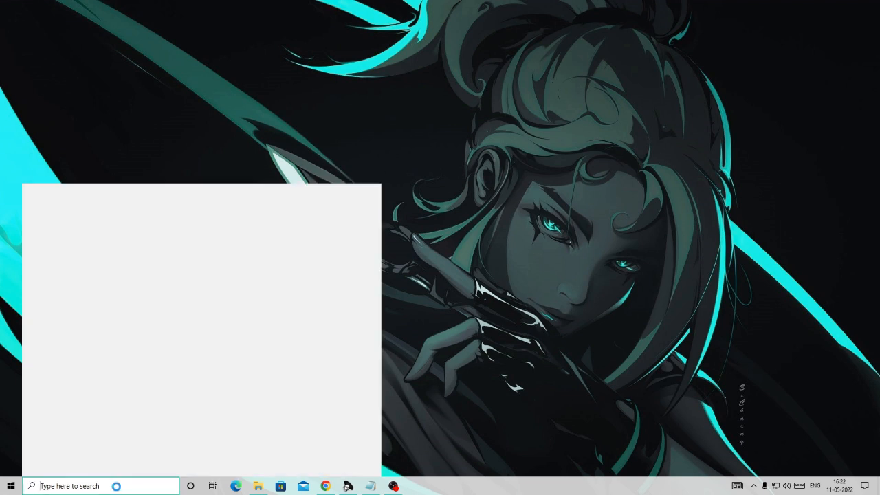
Search 'background apps' and open the Background apps settings result.
type("background apps")
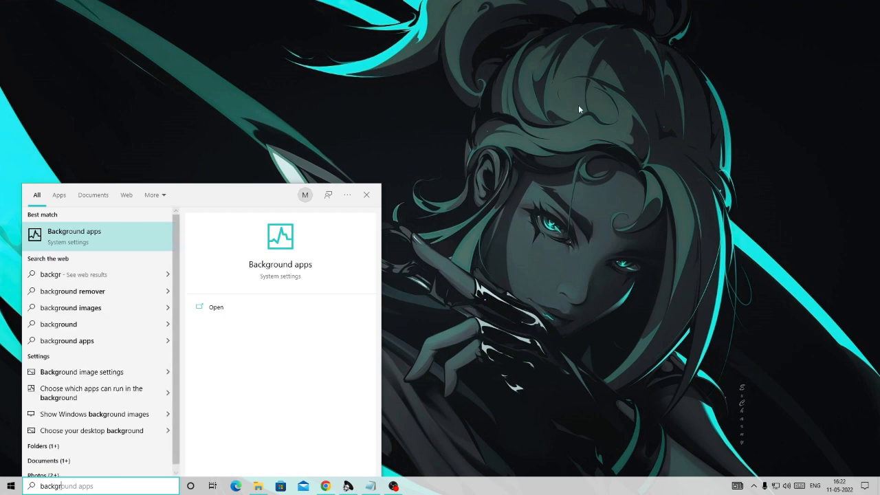
left_click(216, 306)
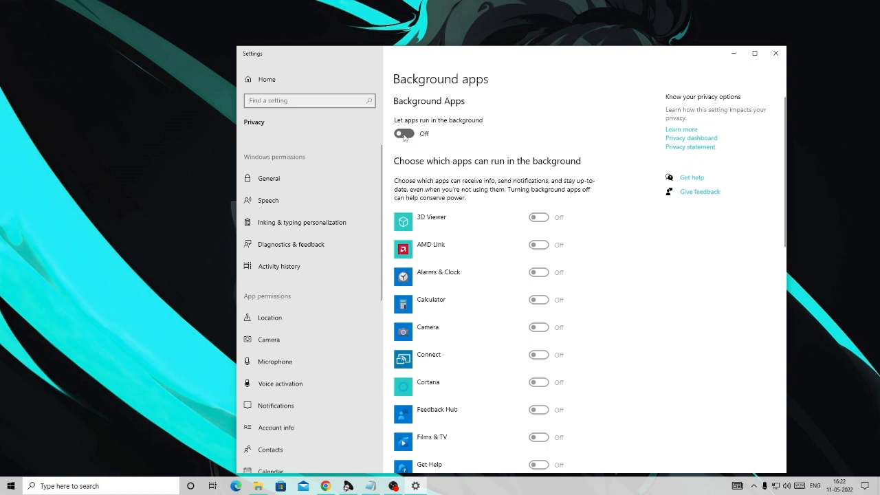
Switch 'Let apps run in the background' off, review the app list, and close Settings.
left_click(404, 133)
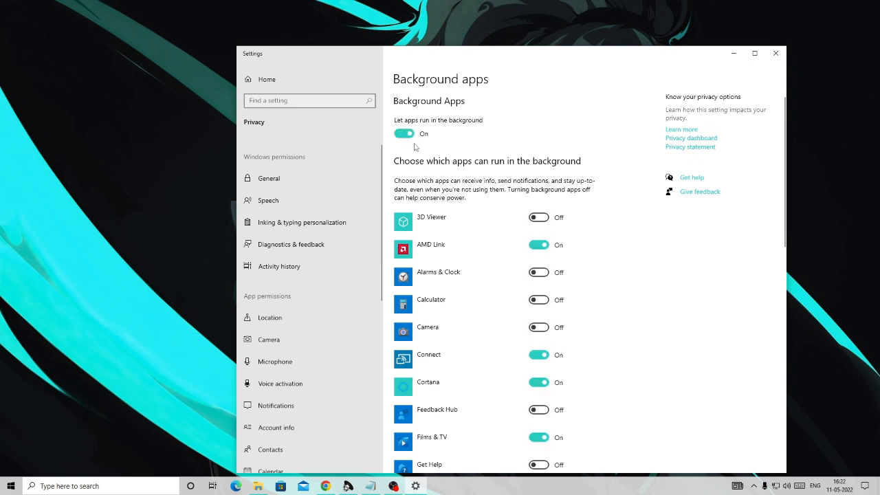
left_click(404, 134)
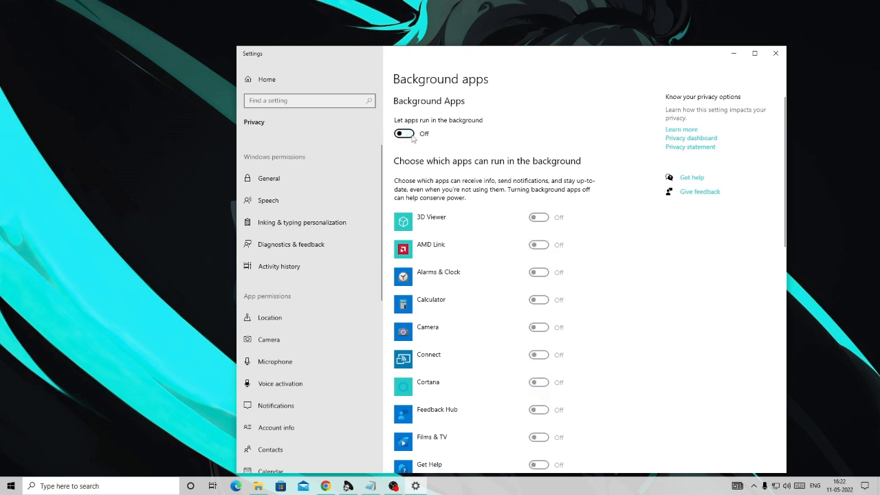
mouse_move(445, 298)
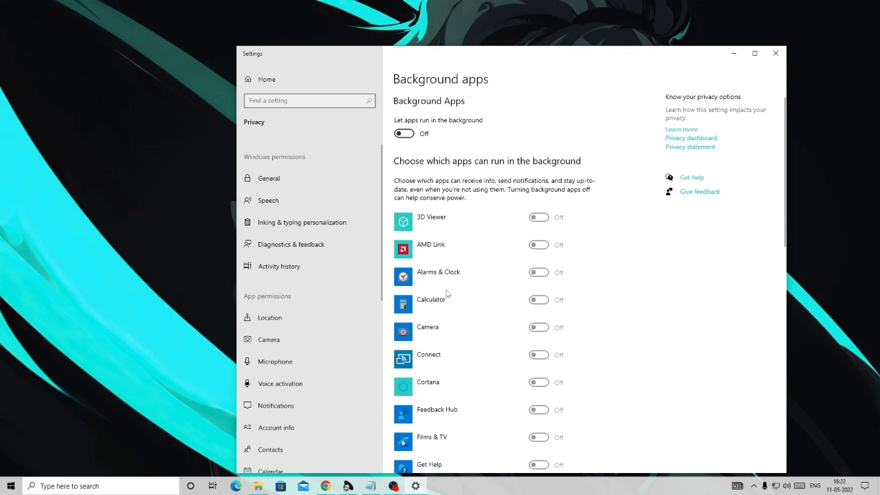
scroll("down", 3)
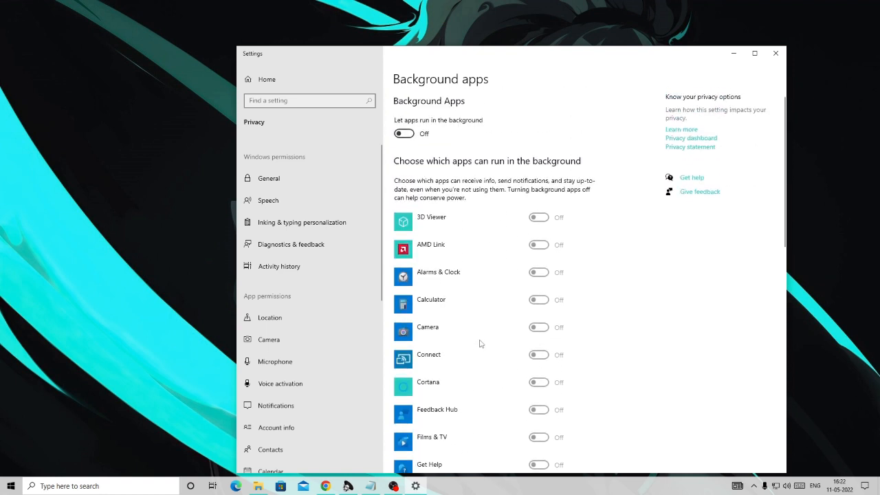
scroll("down", 3)
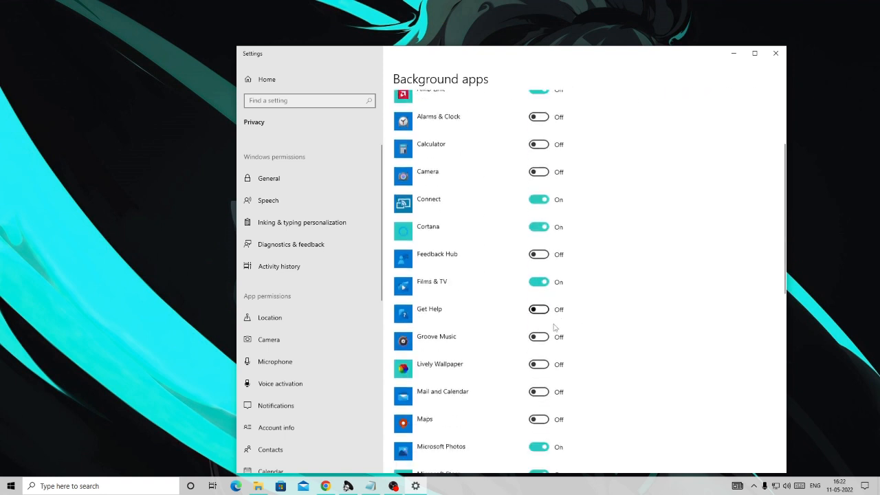
scroll("down", 3)
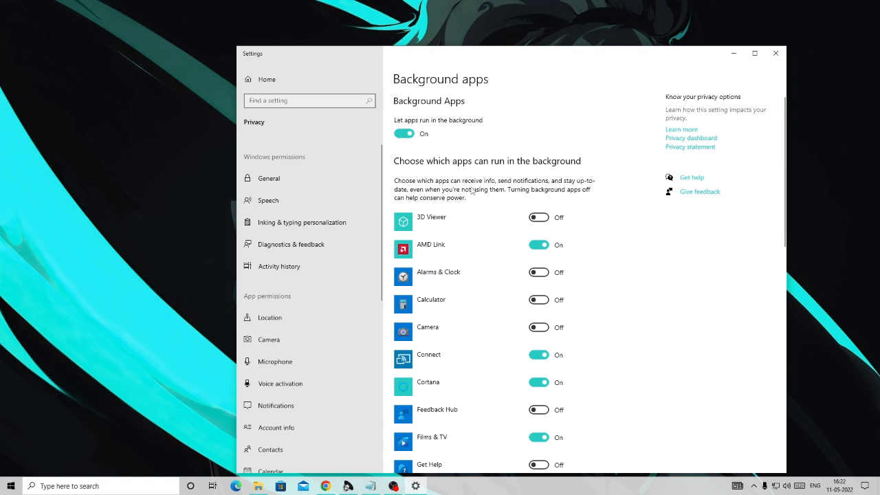
scroll("down", 3)
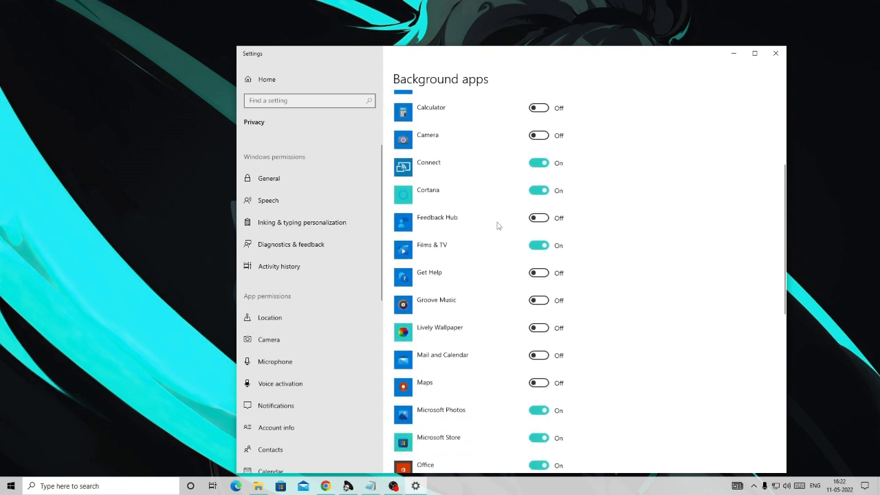
mouse_move(501, 225)
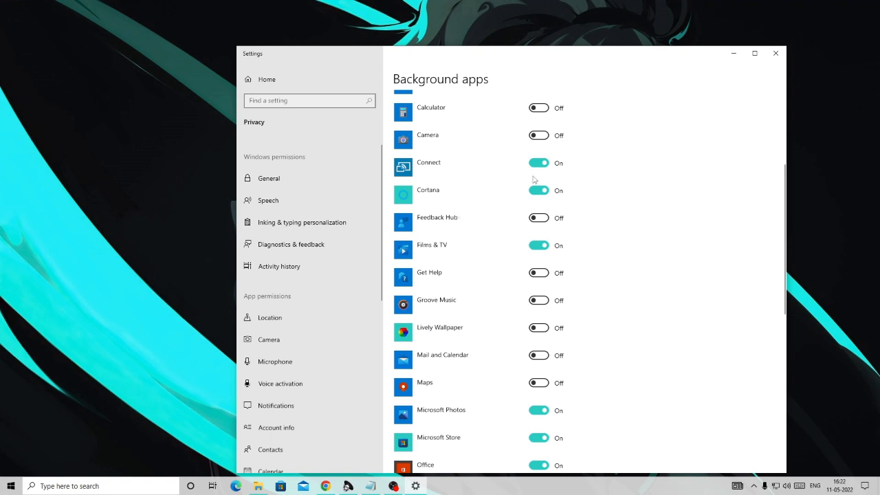
left_click(403, 132)
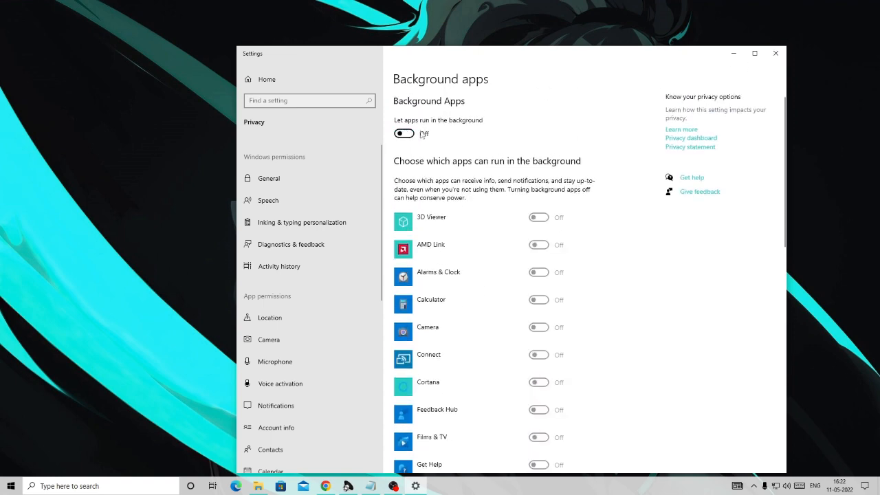
left_click(775, 53)
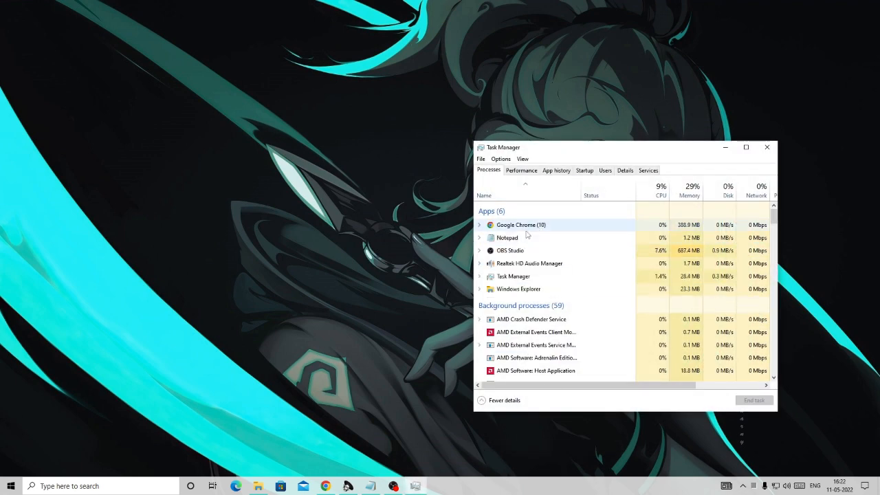
Select the Google Chrome entry among the running apps in Task Manager.
left_click(625, 170)
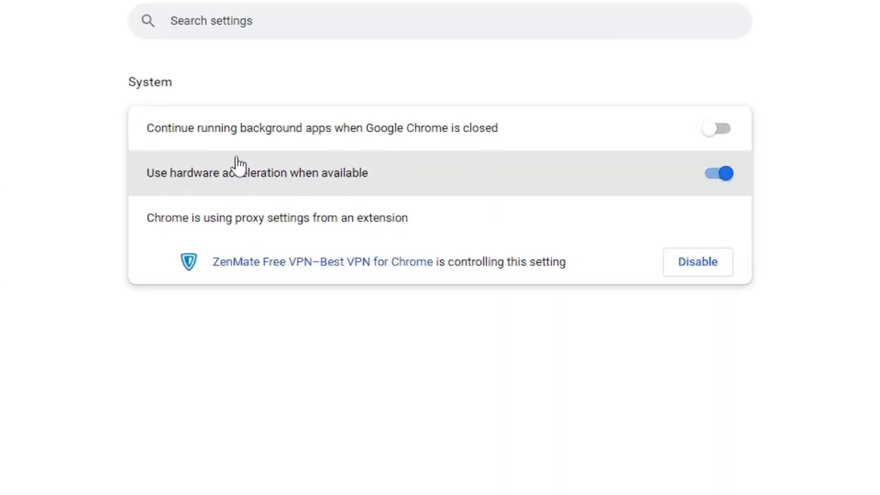
mouse_move(368, 137)
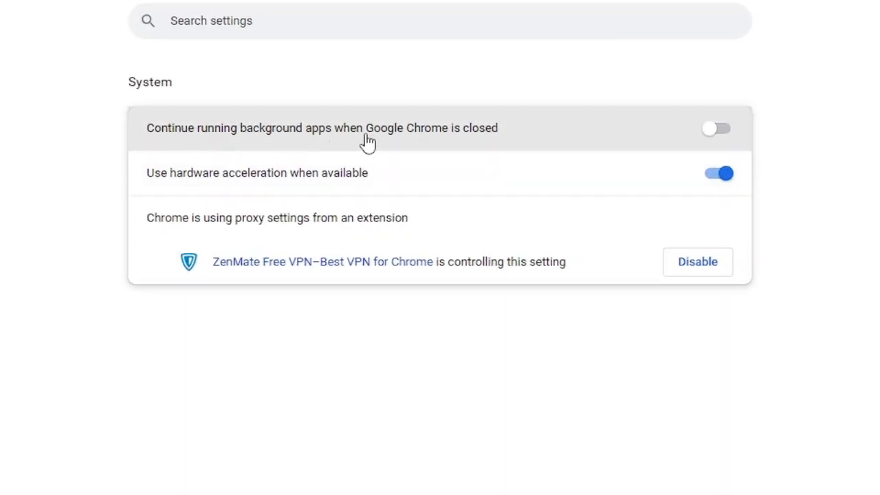
mouse_move(533, 147)
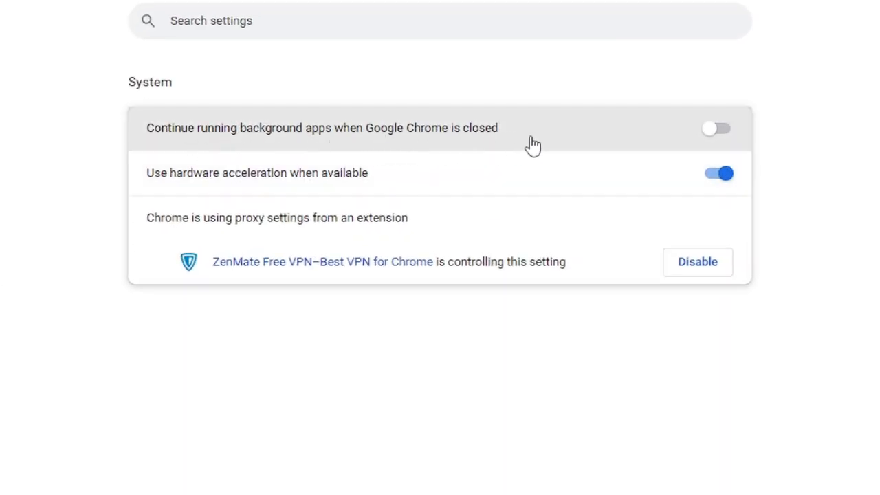
mouse_move(729, 138)
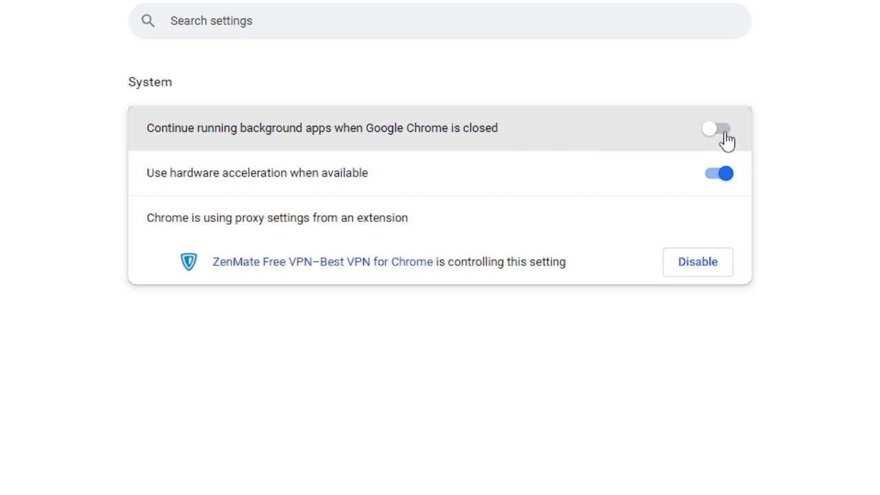